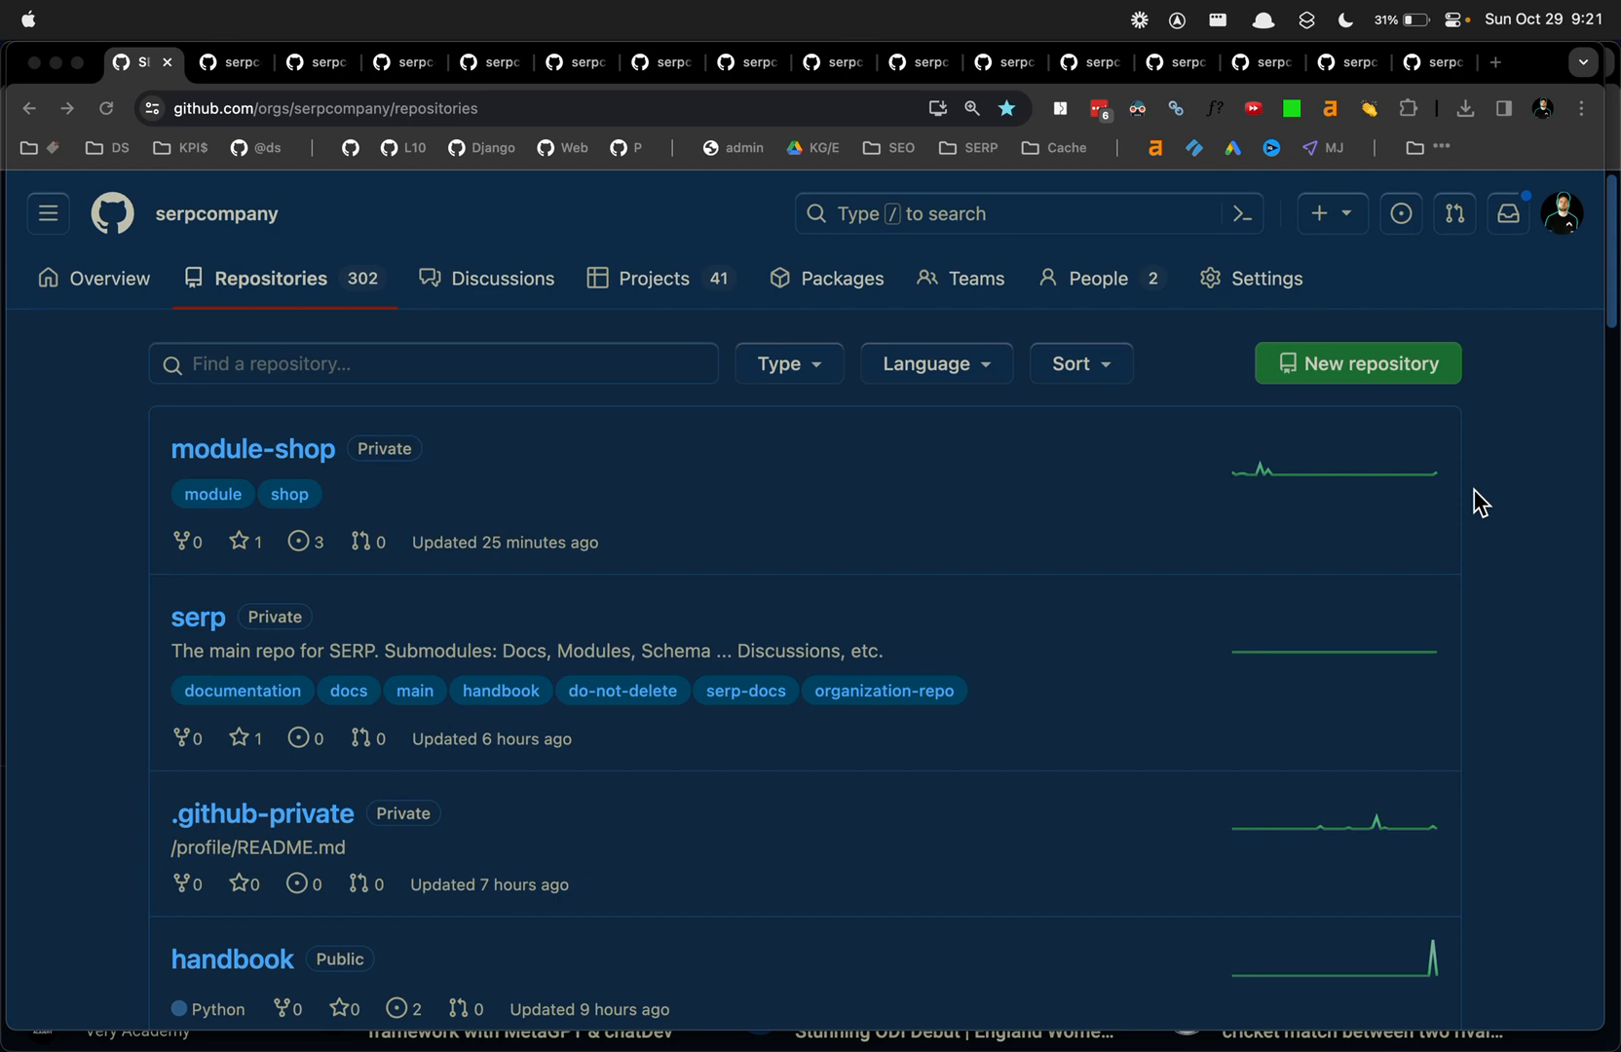
Step: Search for django-master-project, then view the archived z-small-games repository and its read-only notice
click(1028, 214)
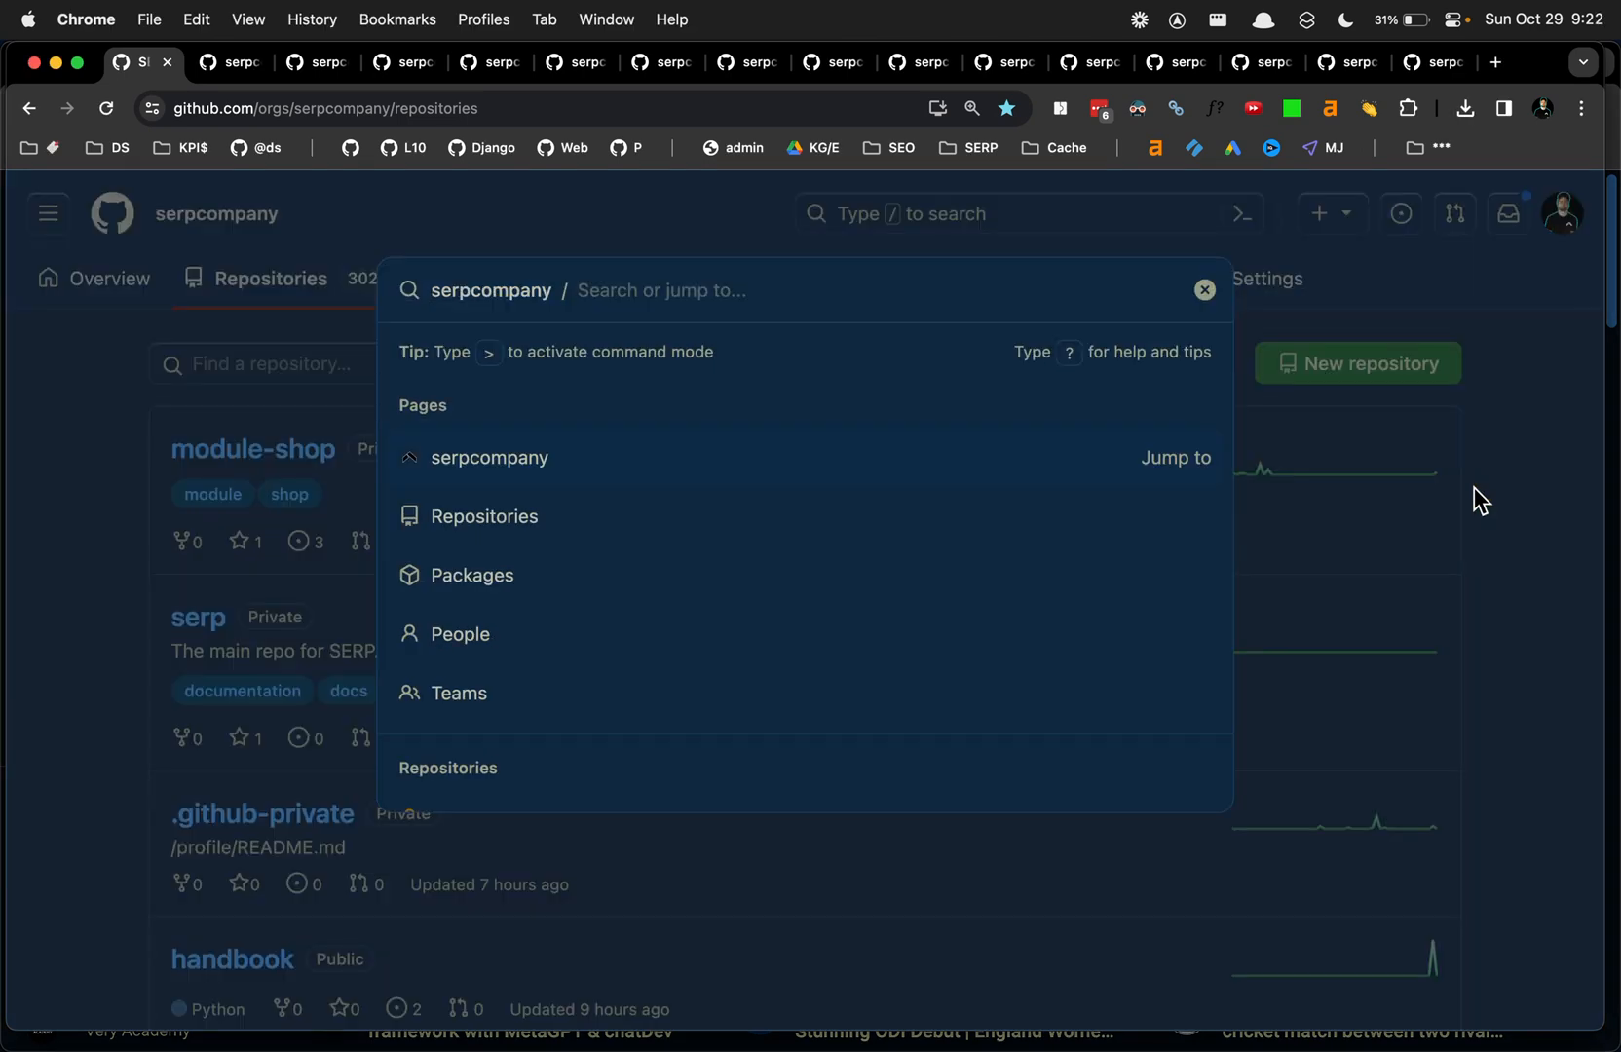
text(django-master-project)
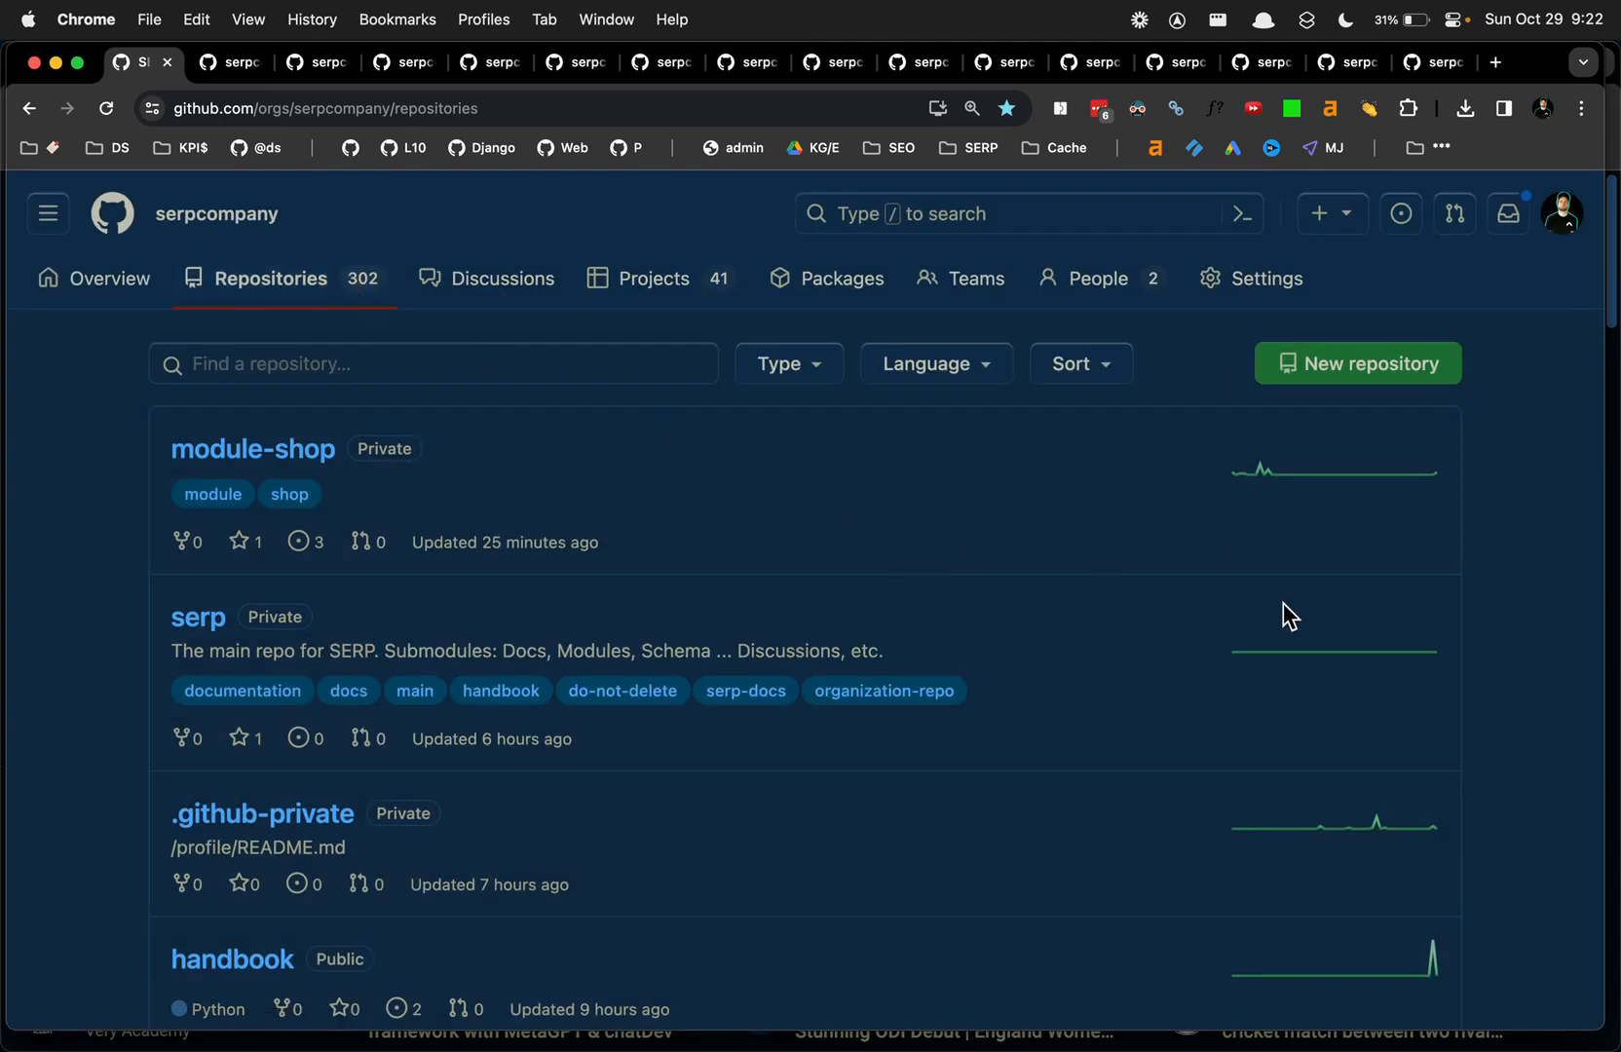
mouse_move(1226, 614)
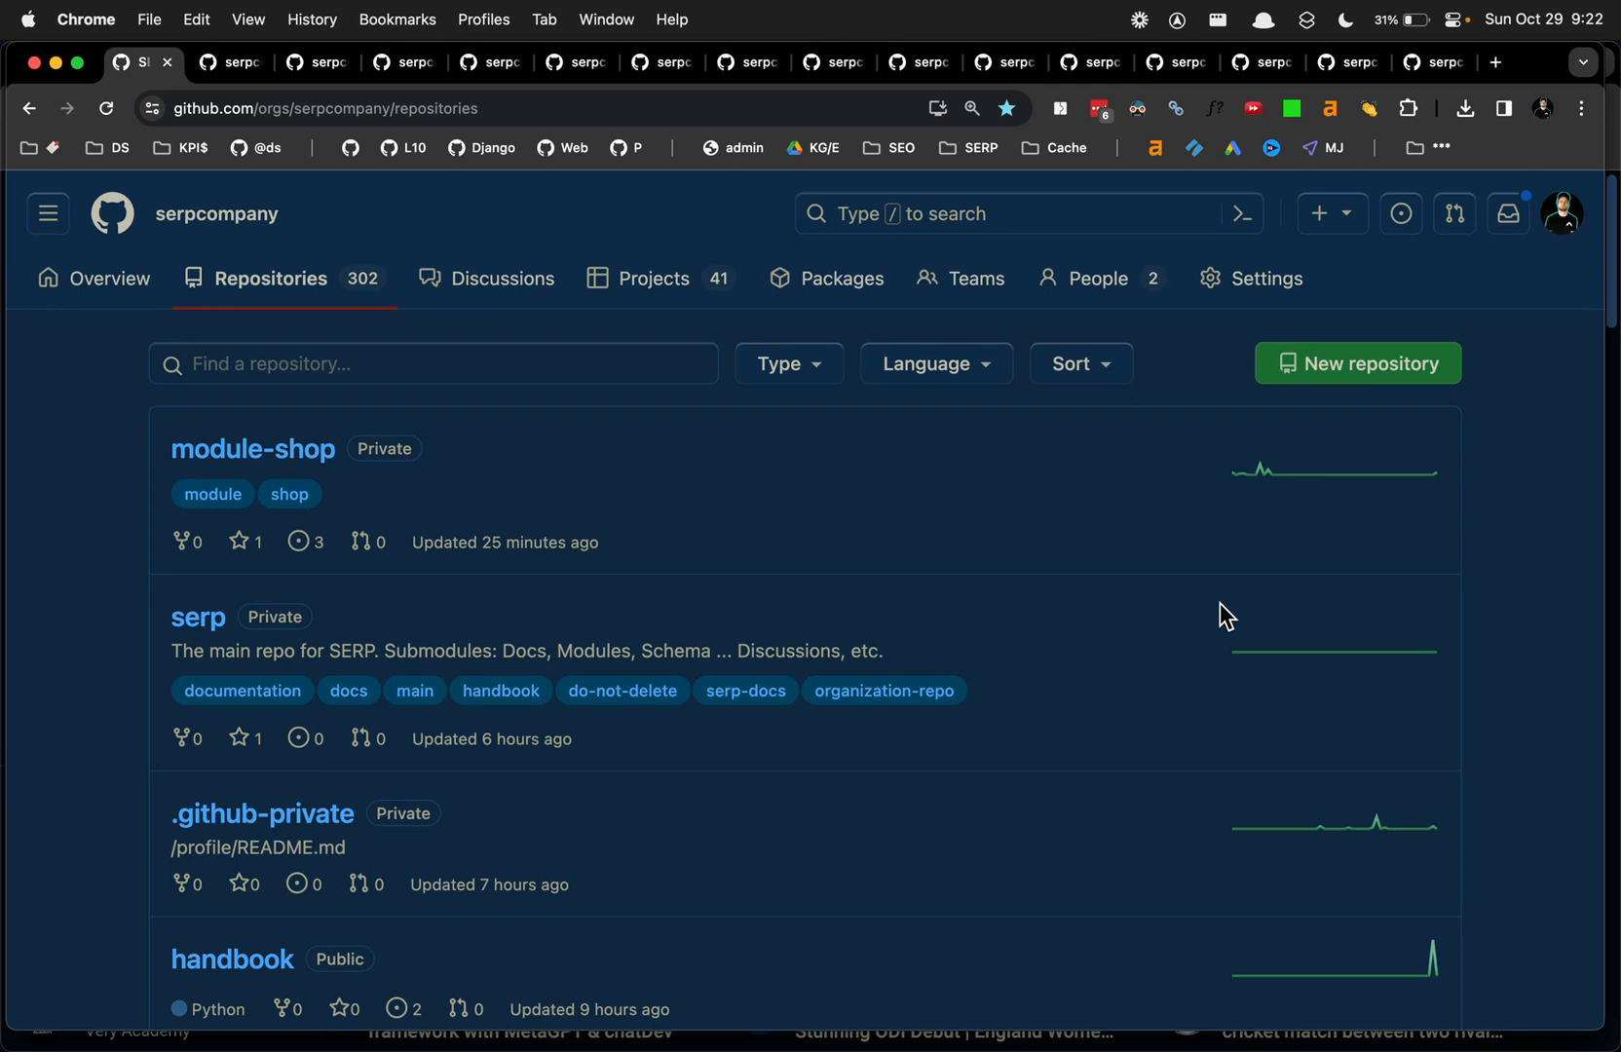
mouse_move(575, 410)
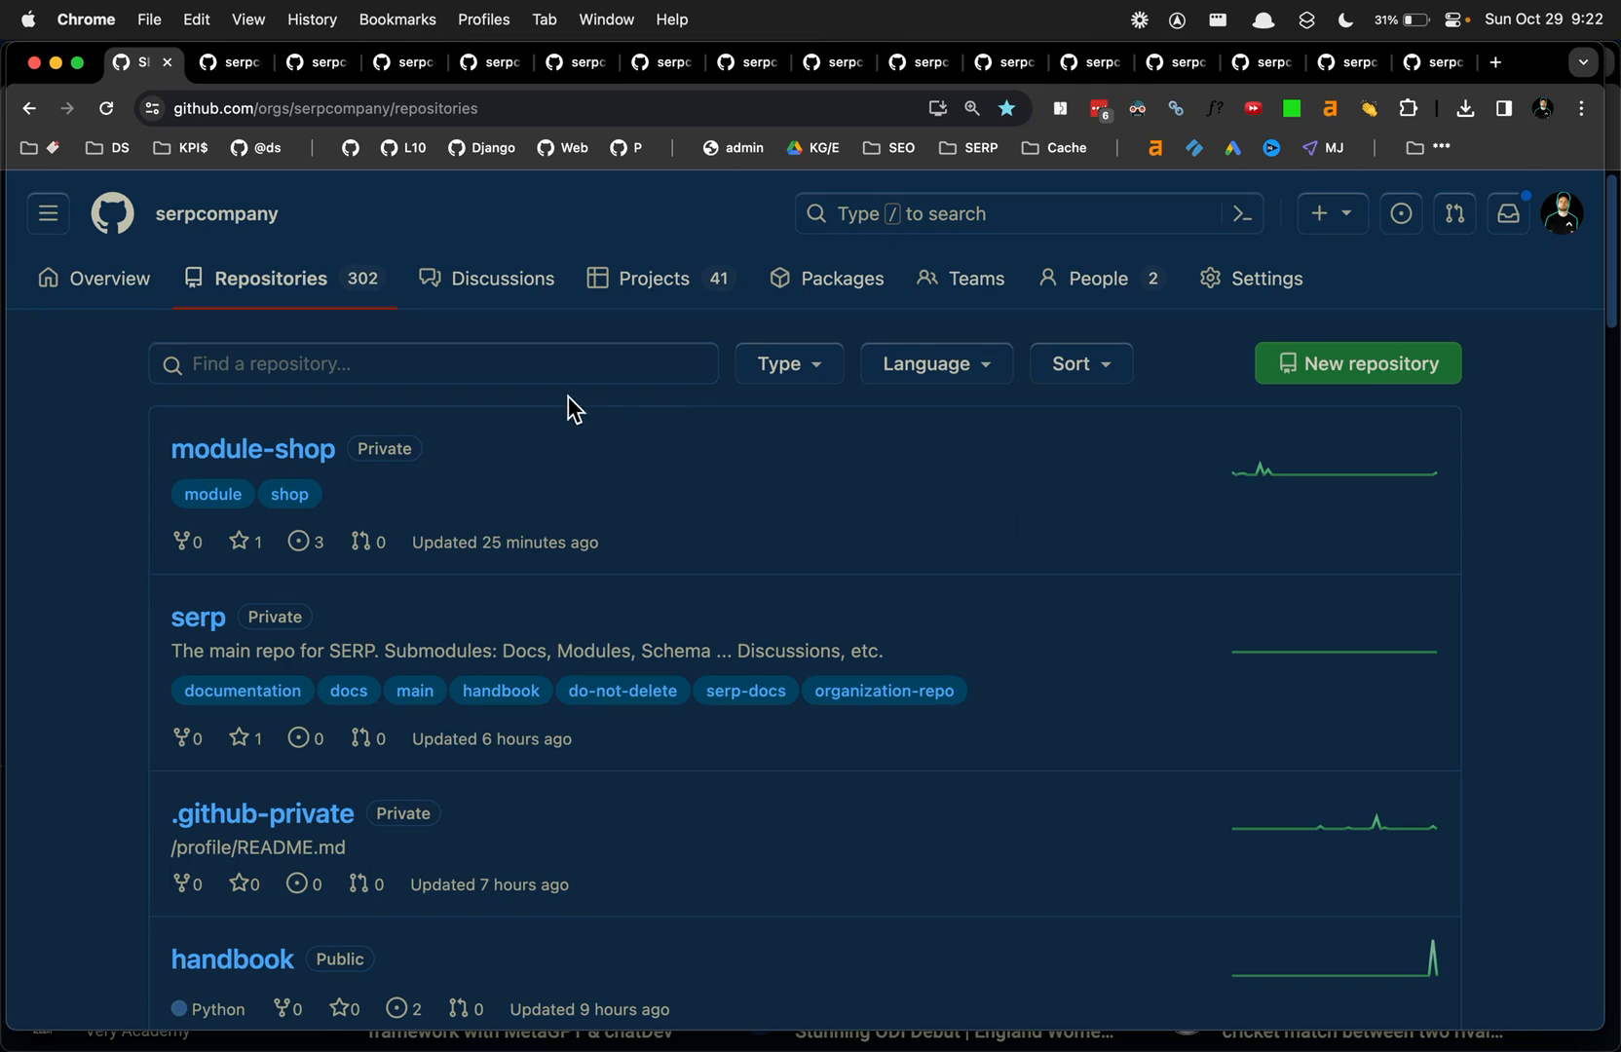
mouse_move(1265, 278)
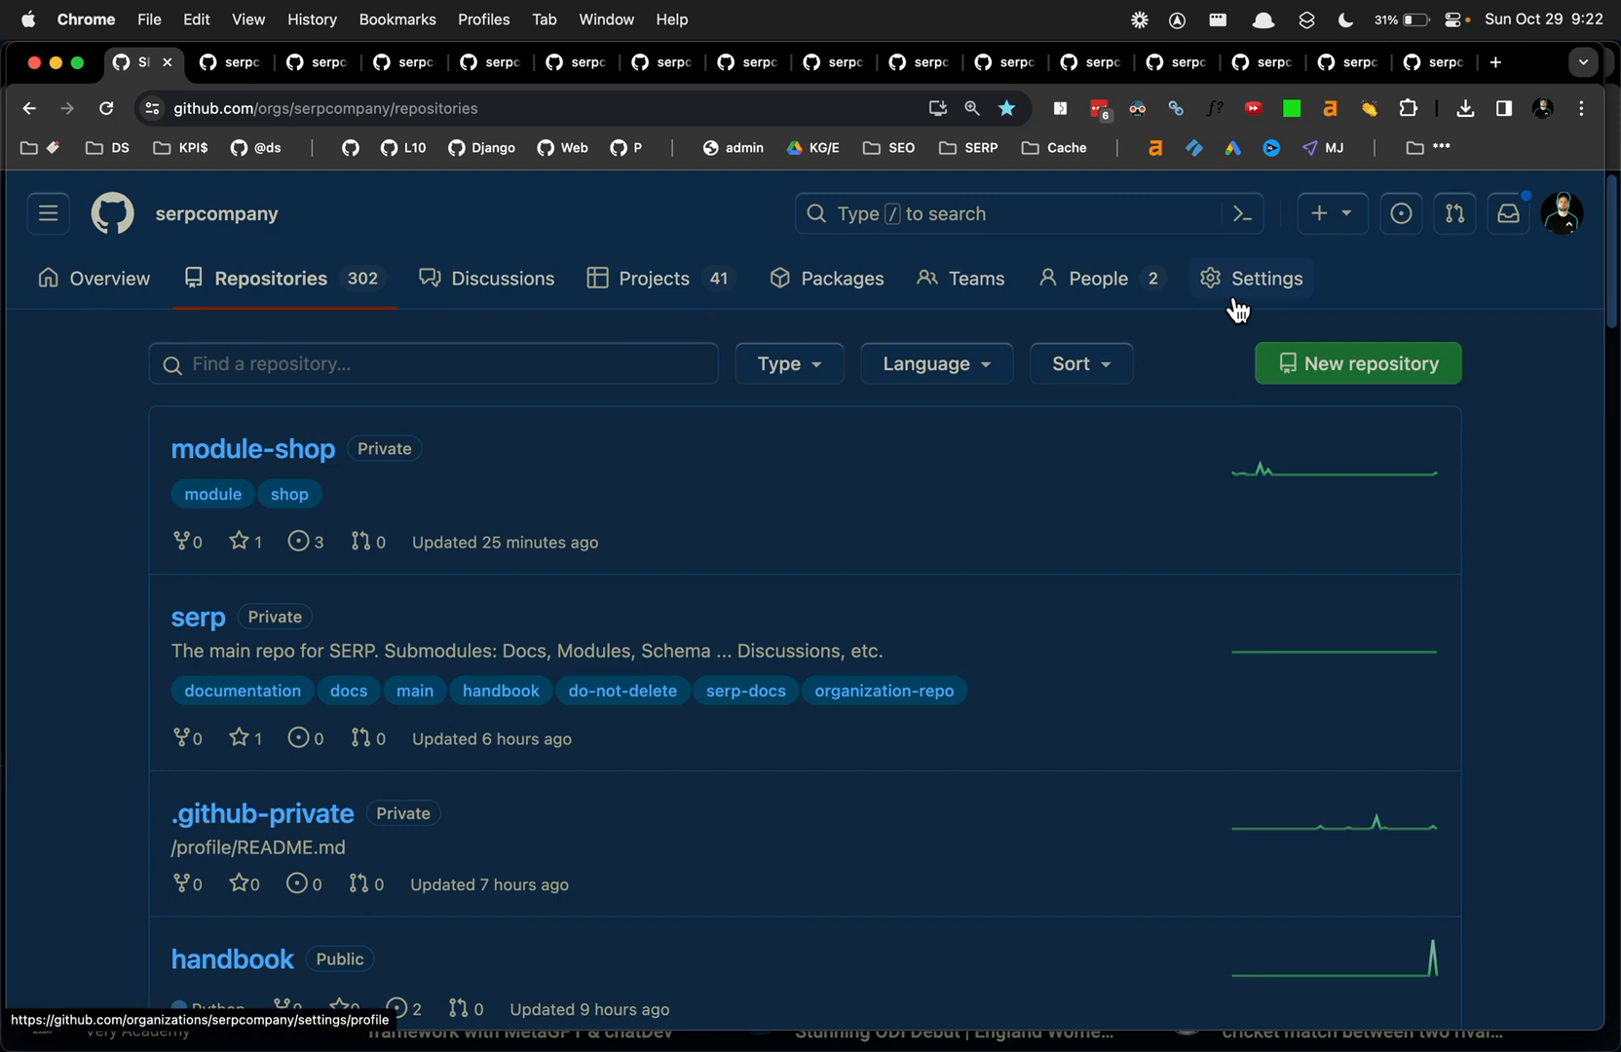
mouse_move(694, 322)
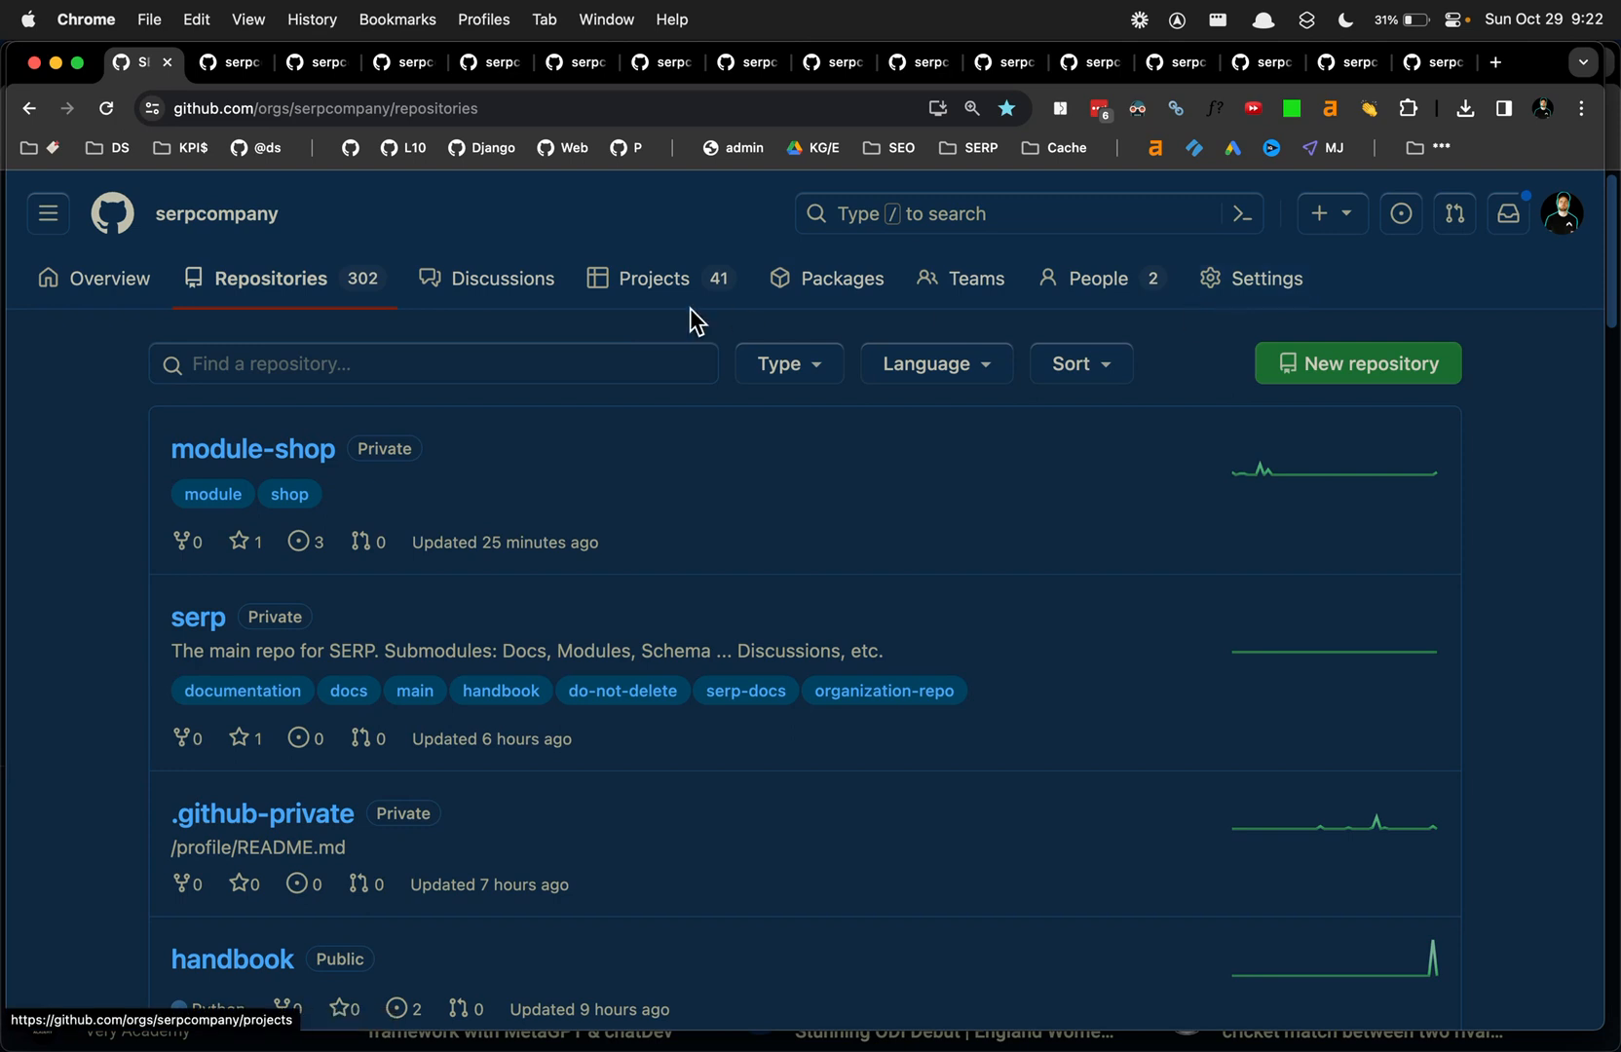
click(227, 62)
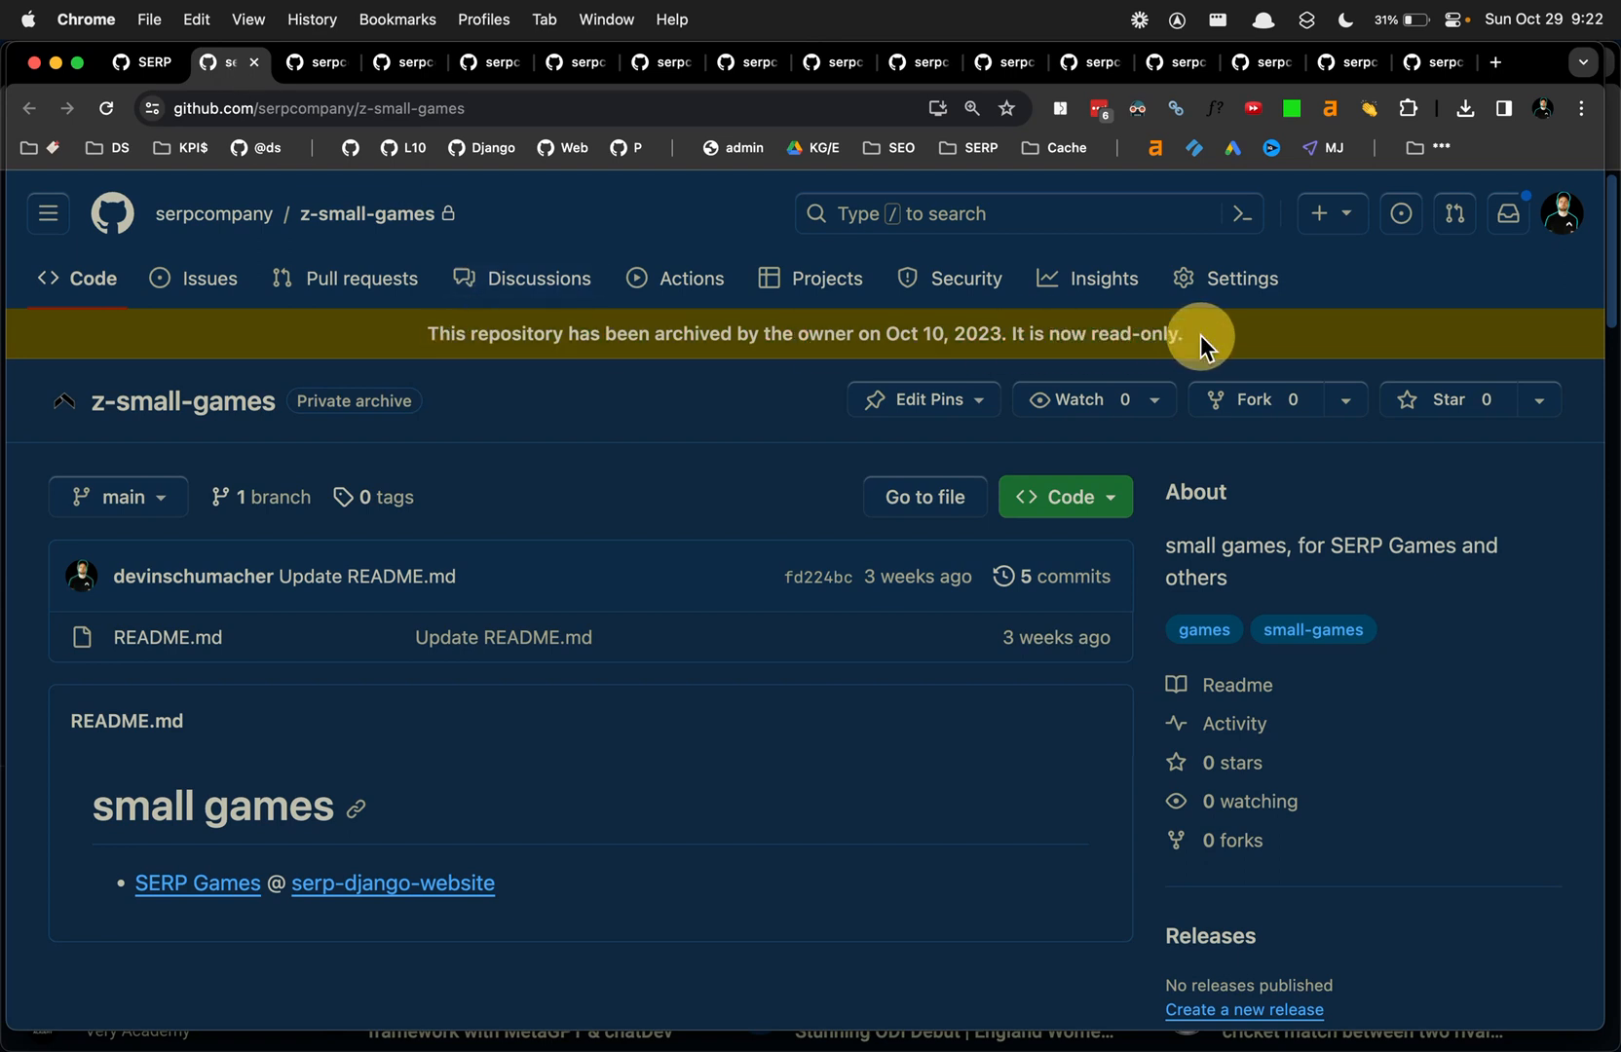
mouse_move(641, 439)
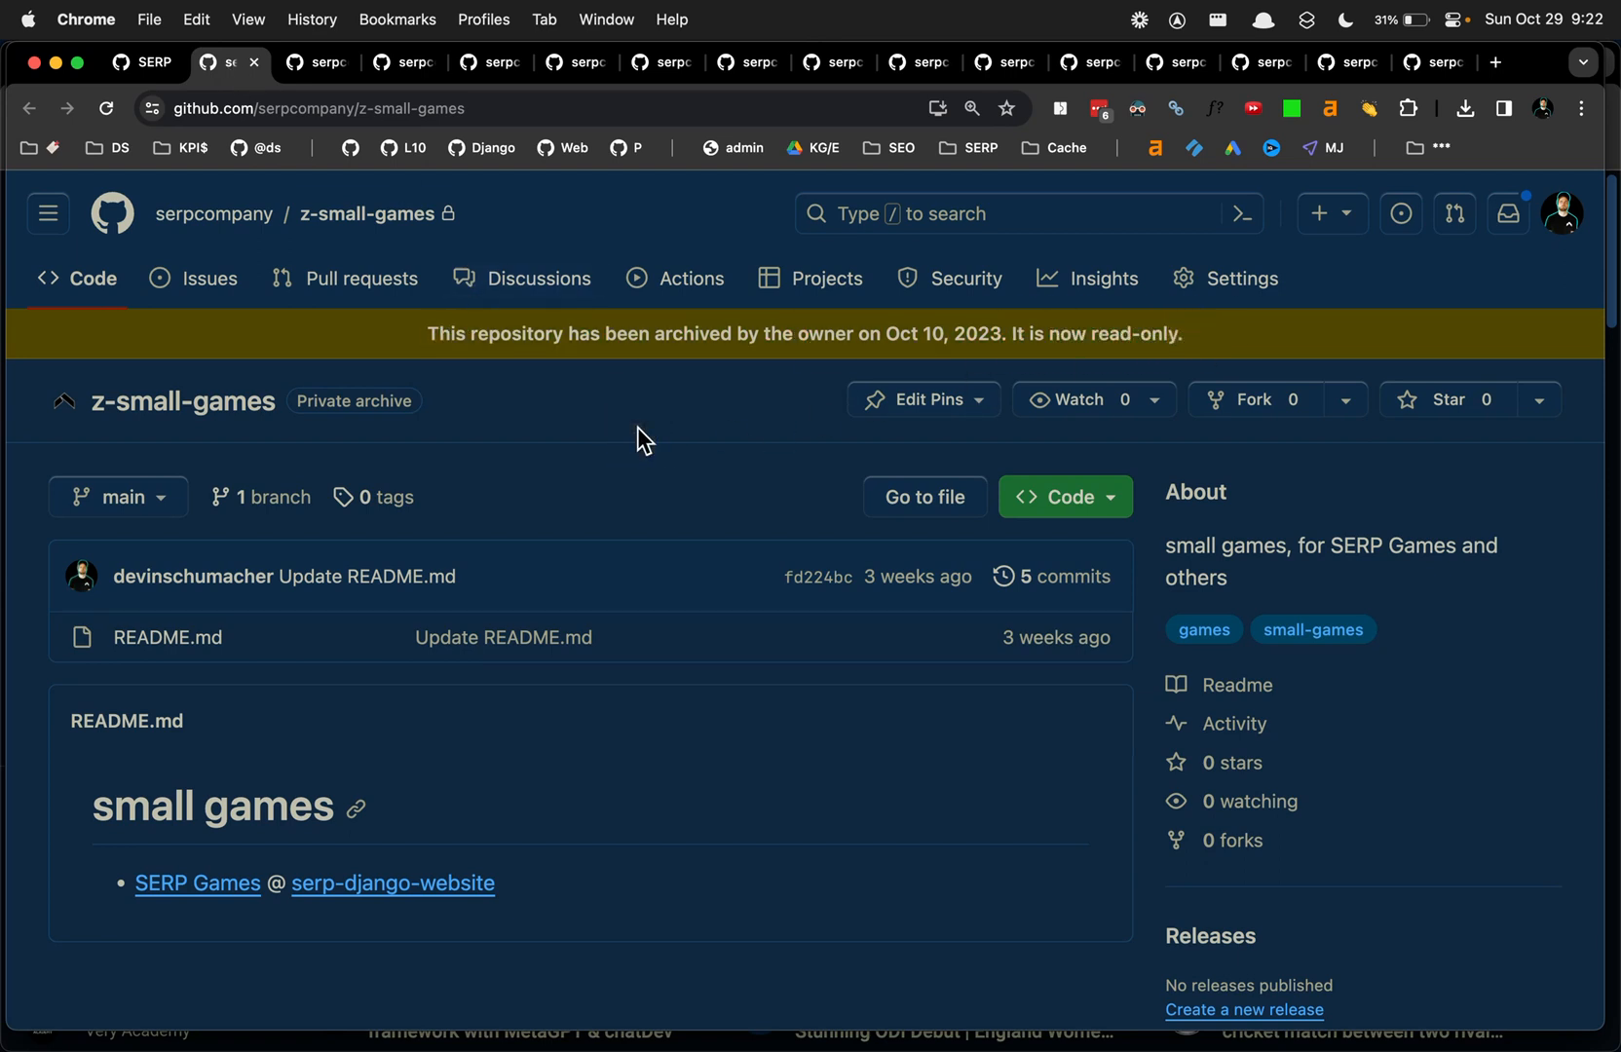
mouse_move(215, 214)
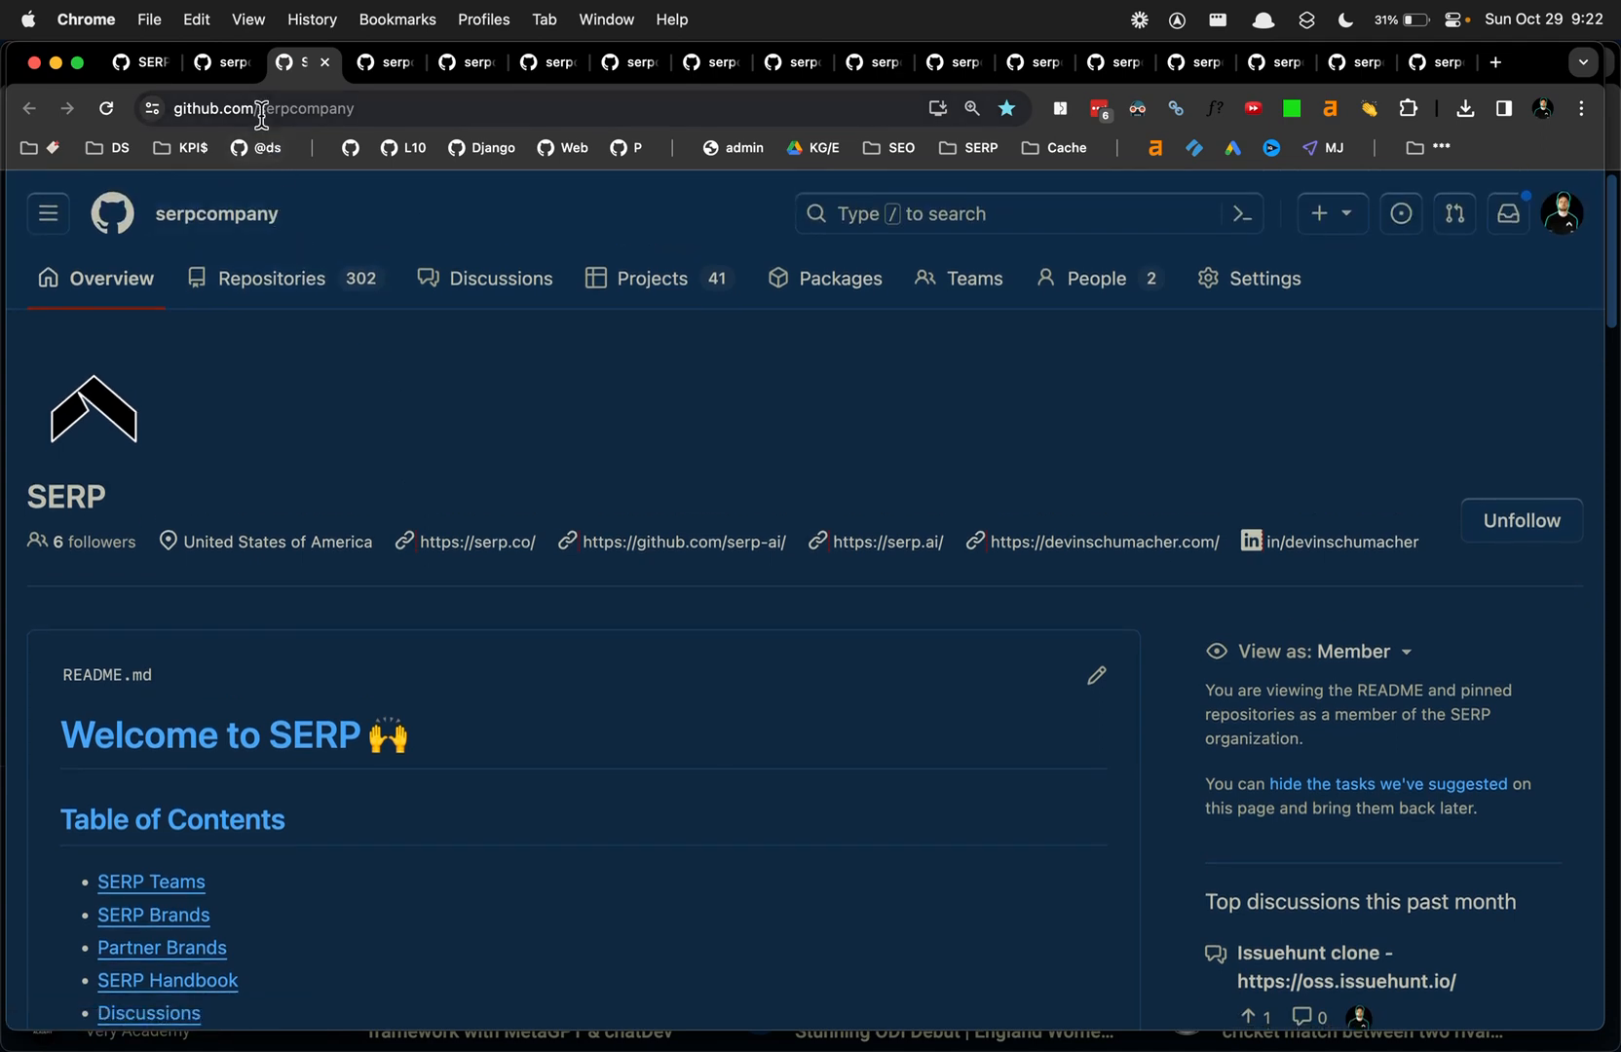
Step: Check Your organizations for serp-archive, then return to the z-small-games repository
click(1564, 214)
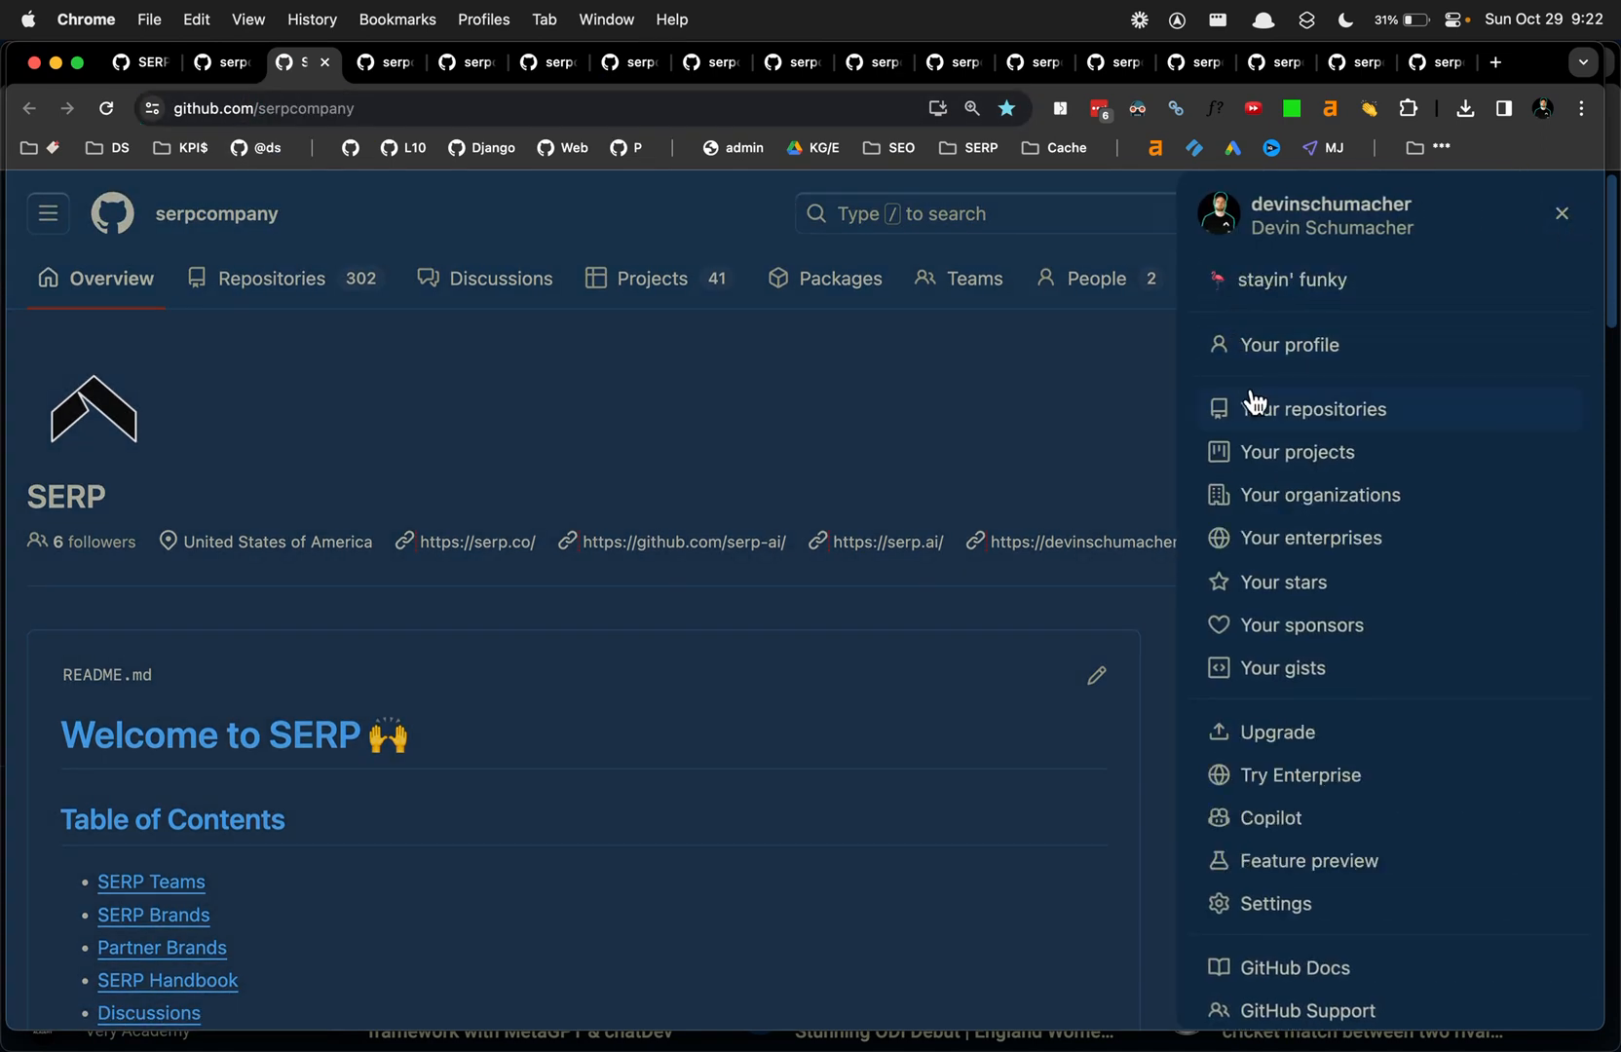
click(1319, 494)
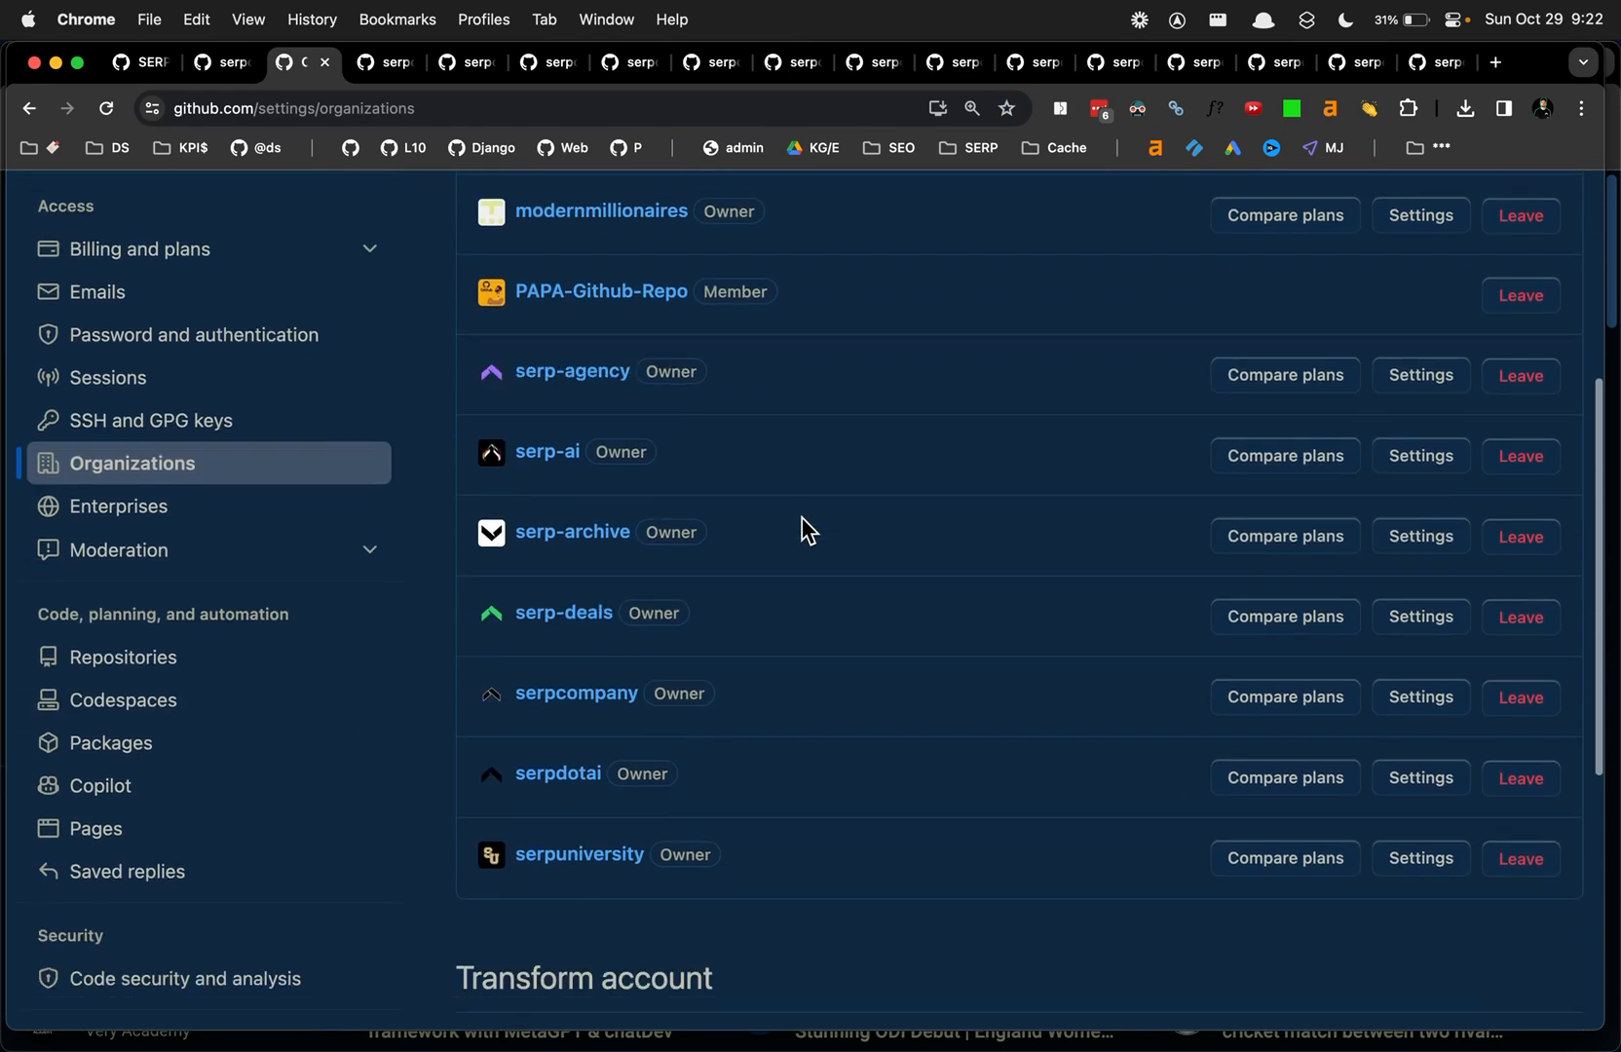
mouse_move(572, 531)
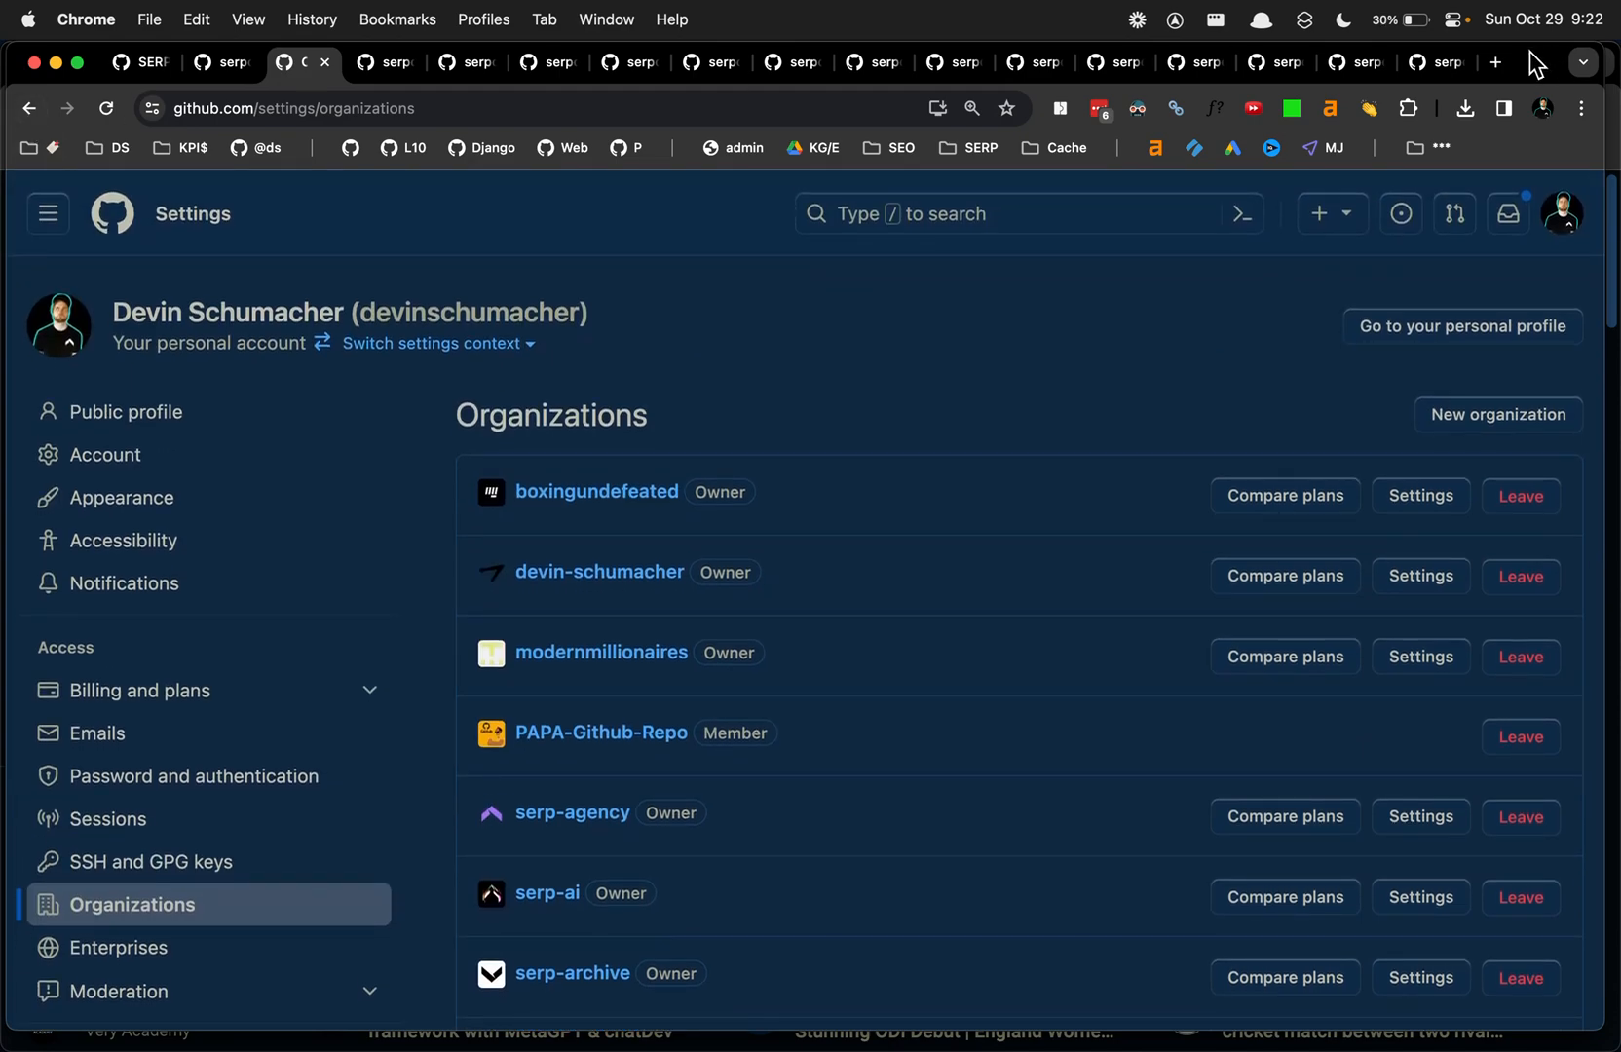
click(29, 107)
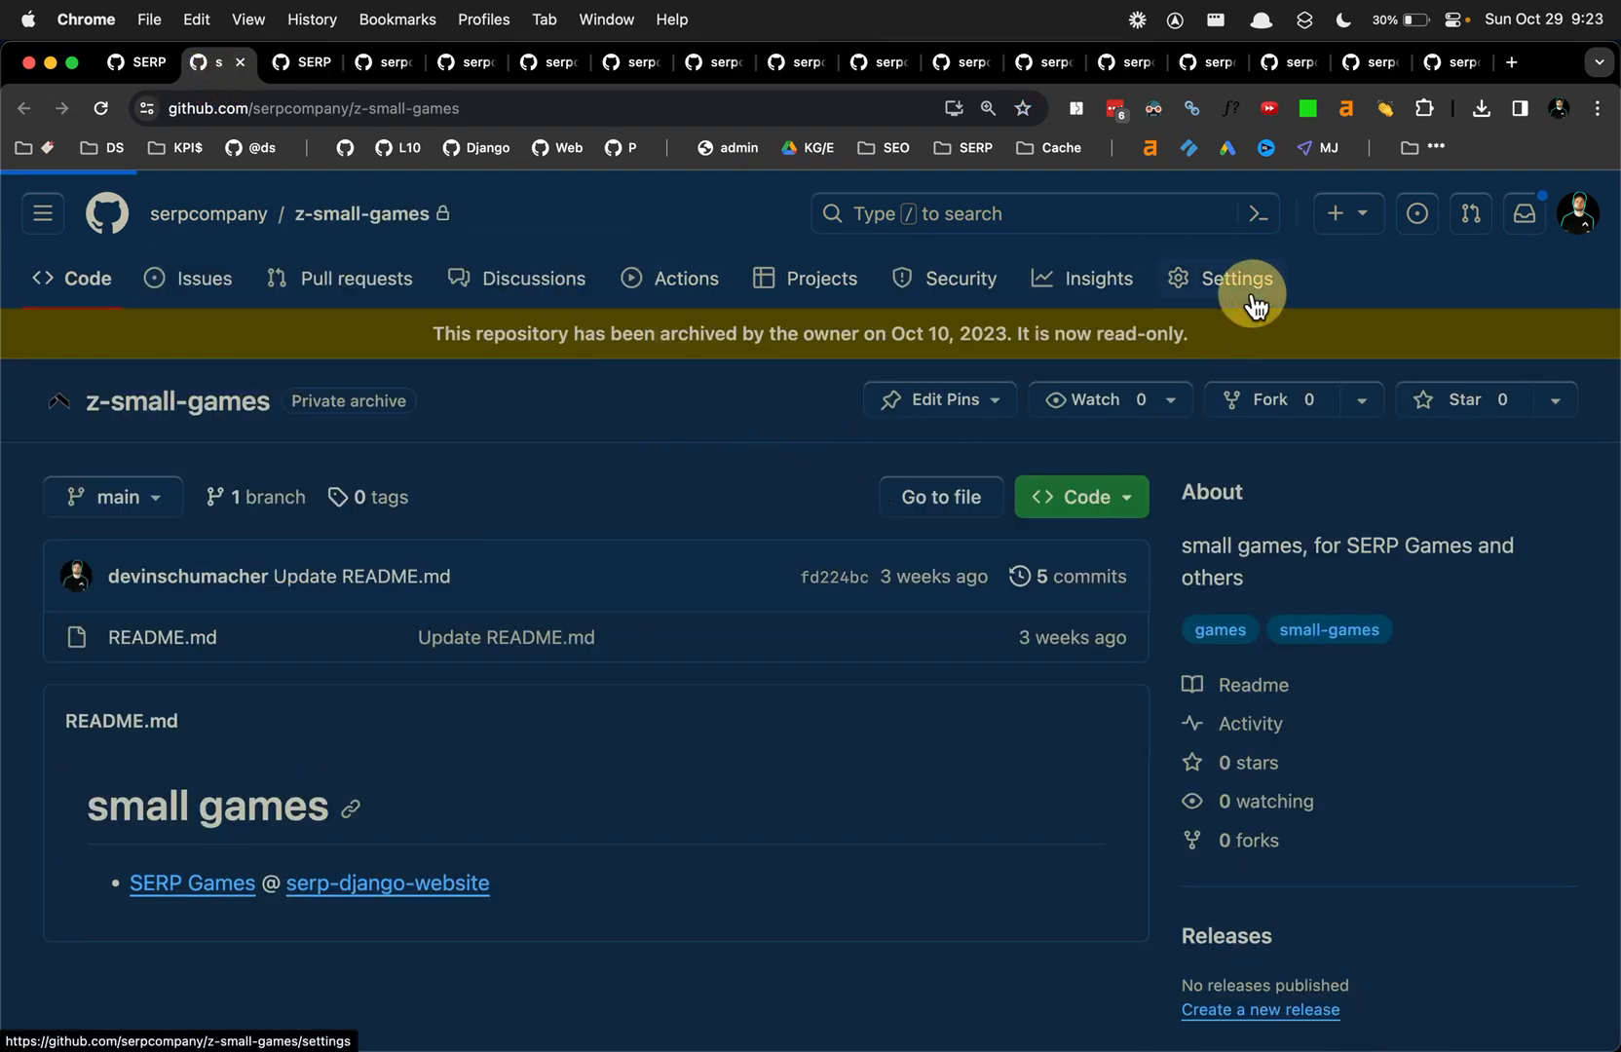
Step: Transfer z-small-games to serp-archive, confirming with 'serpcompany/z-small-games'
click(1237, 277)
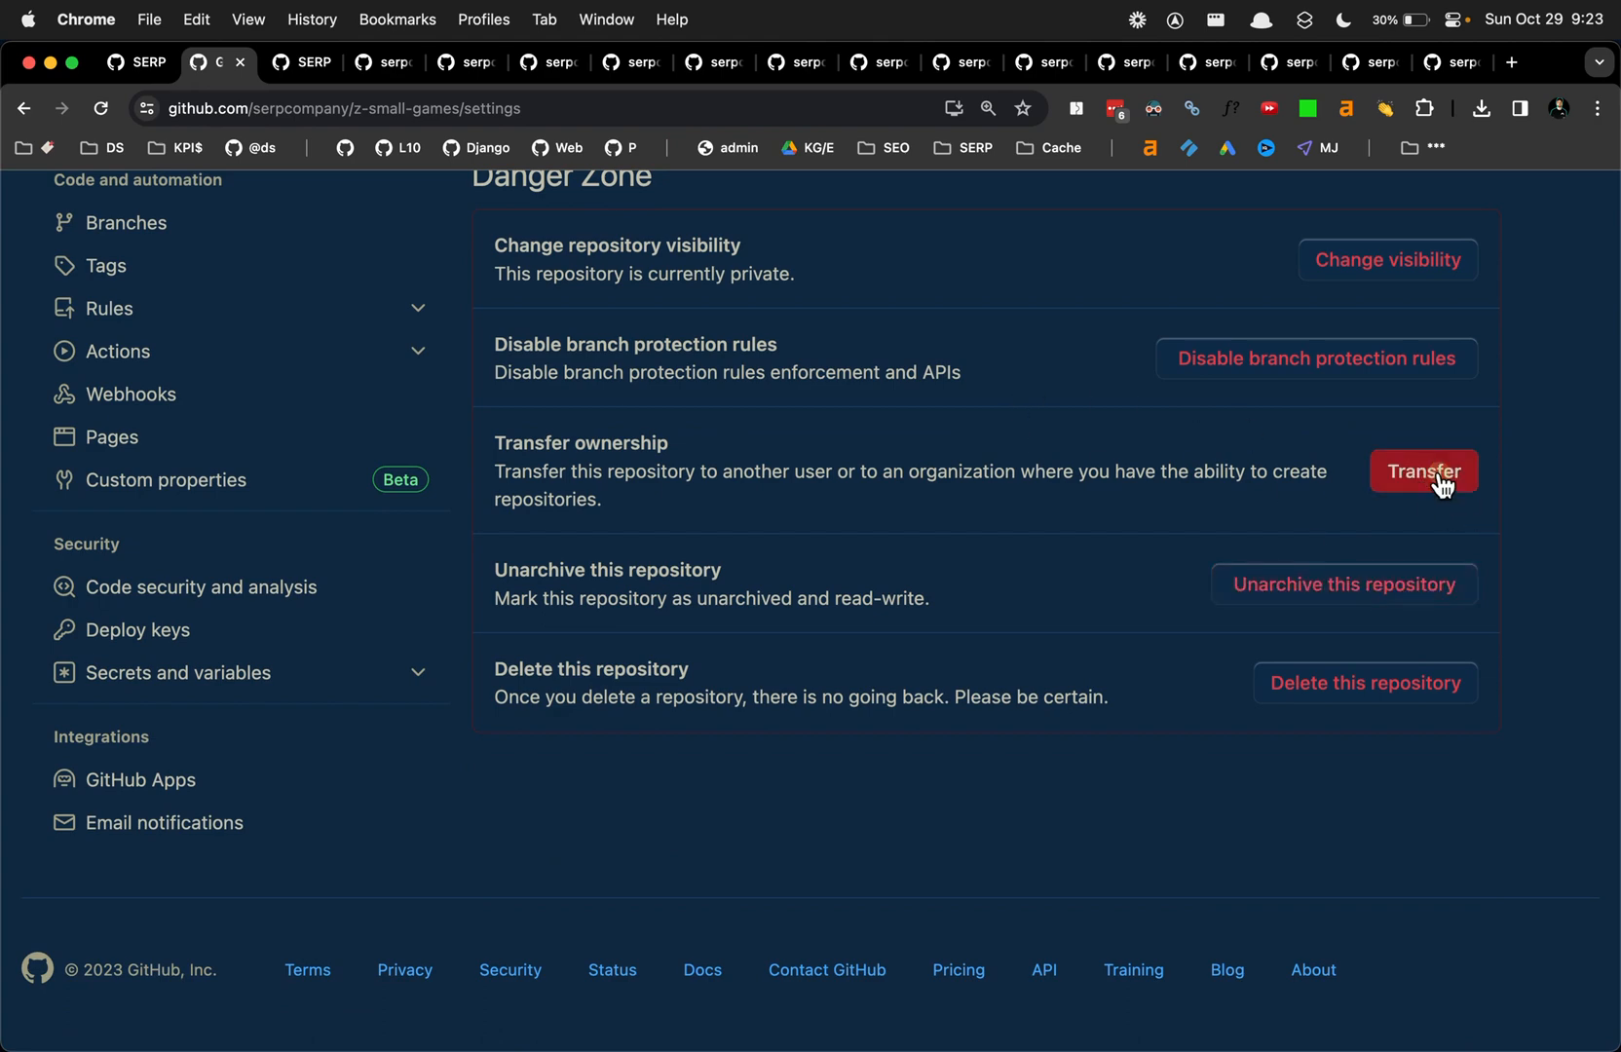
click(1423, 471)
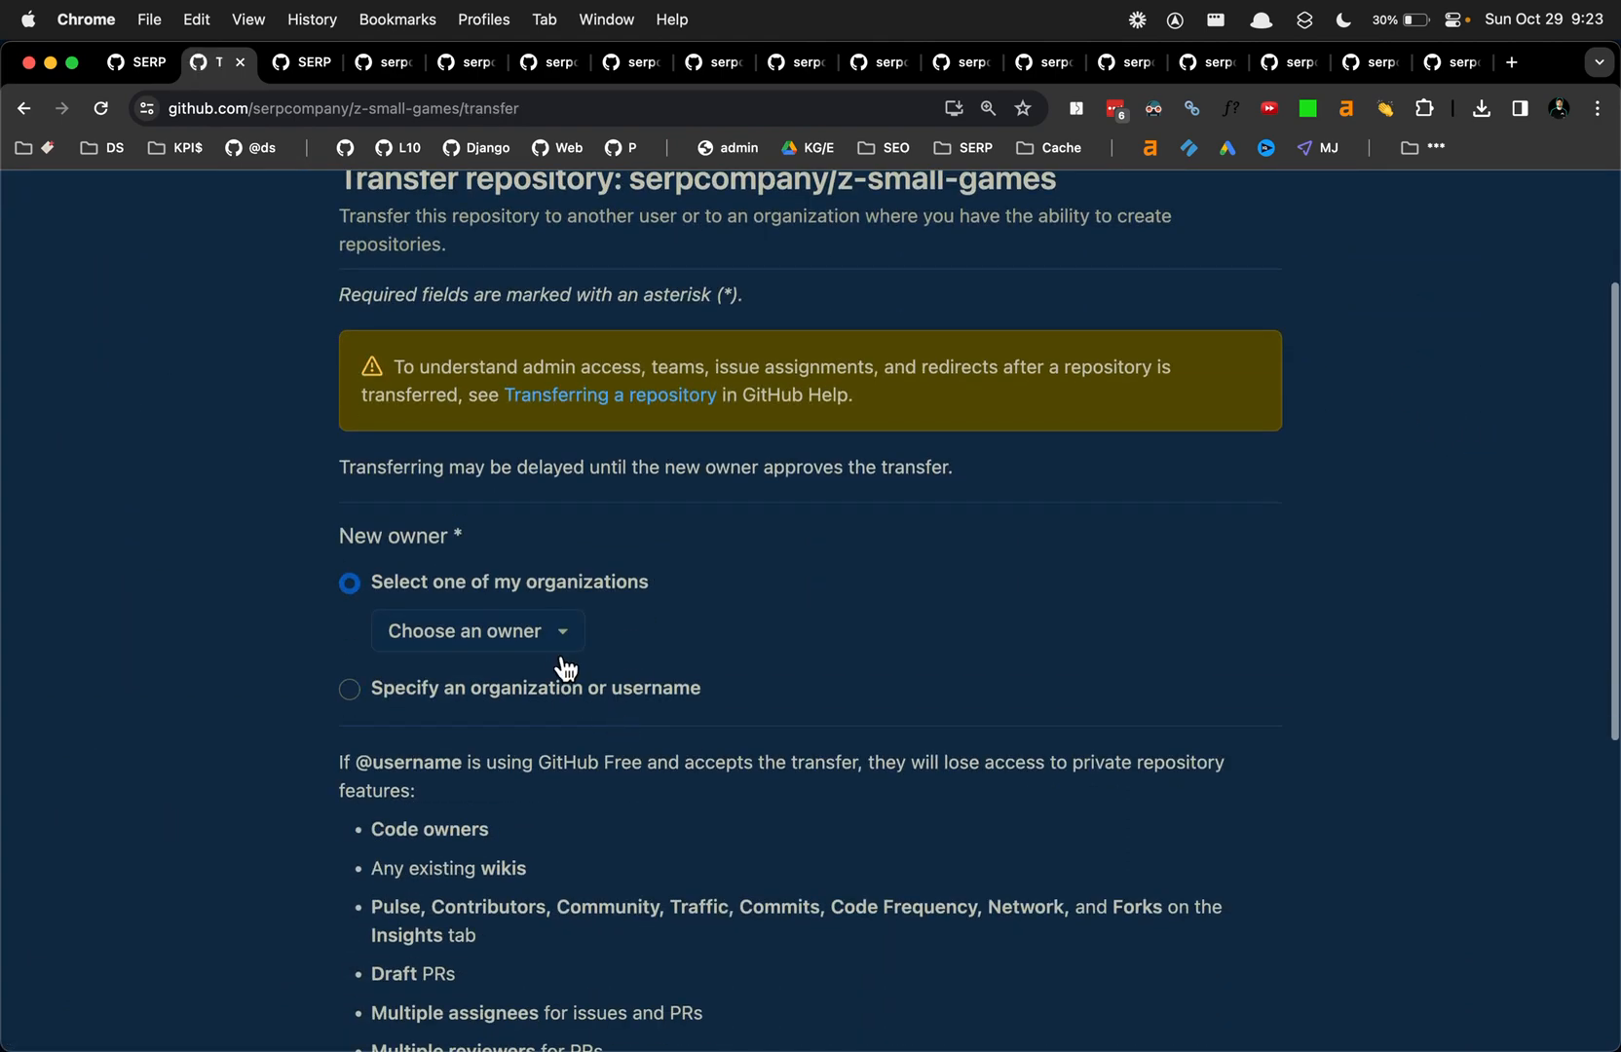
click(476, 630)
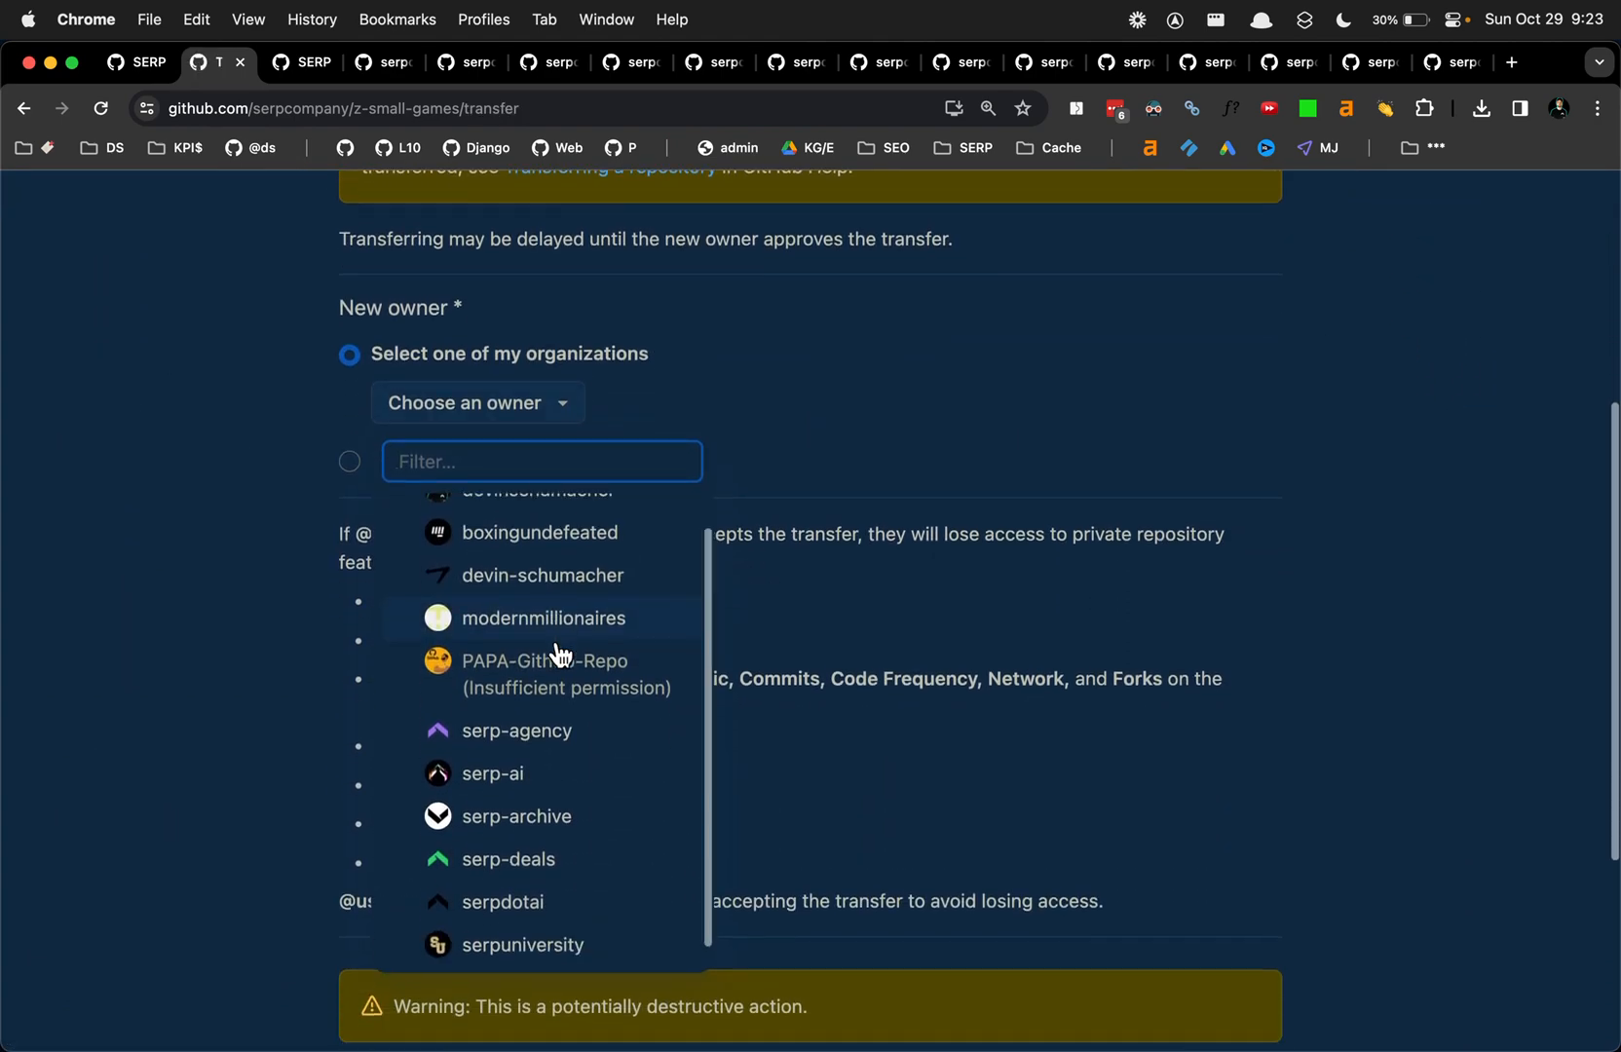
click(518, 815)
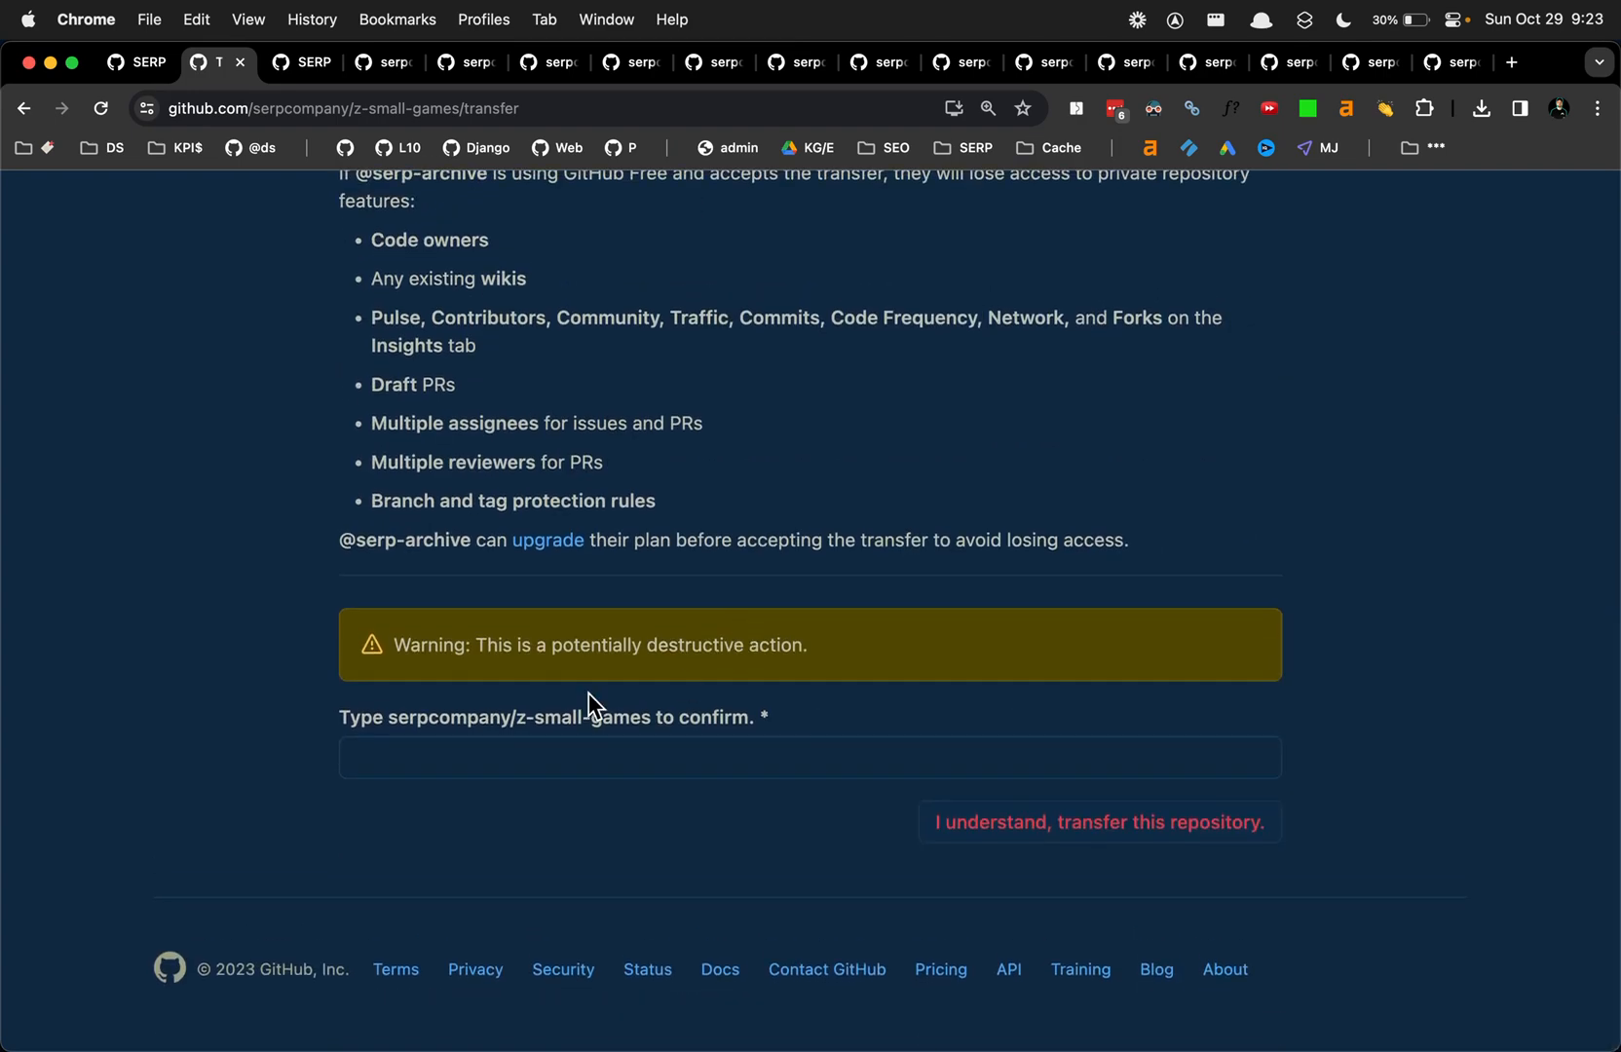
double_click(512, 717)
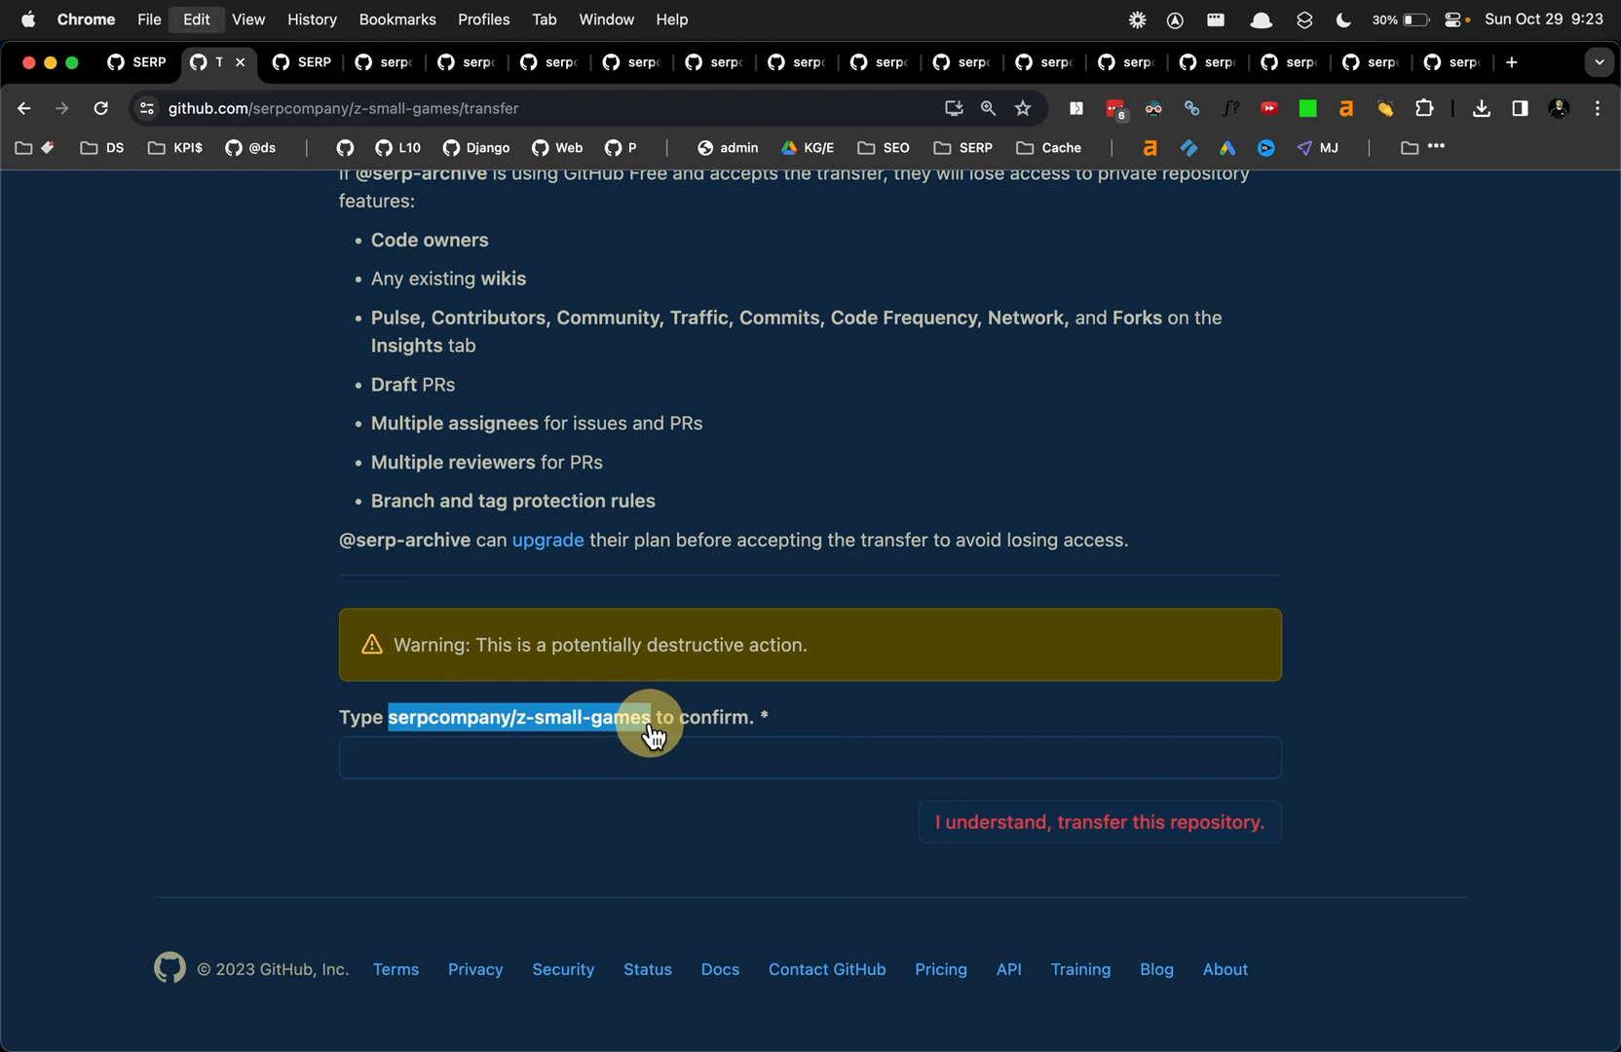
text(serpcompany/z-small-games)
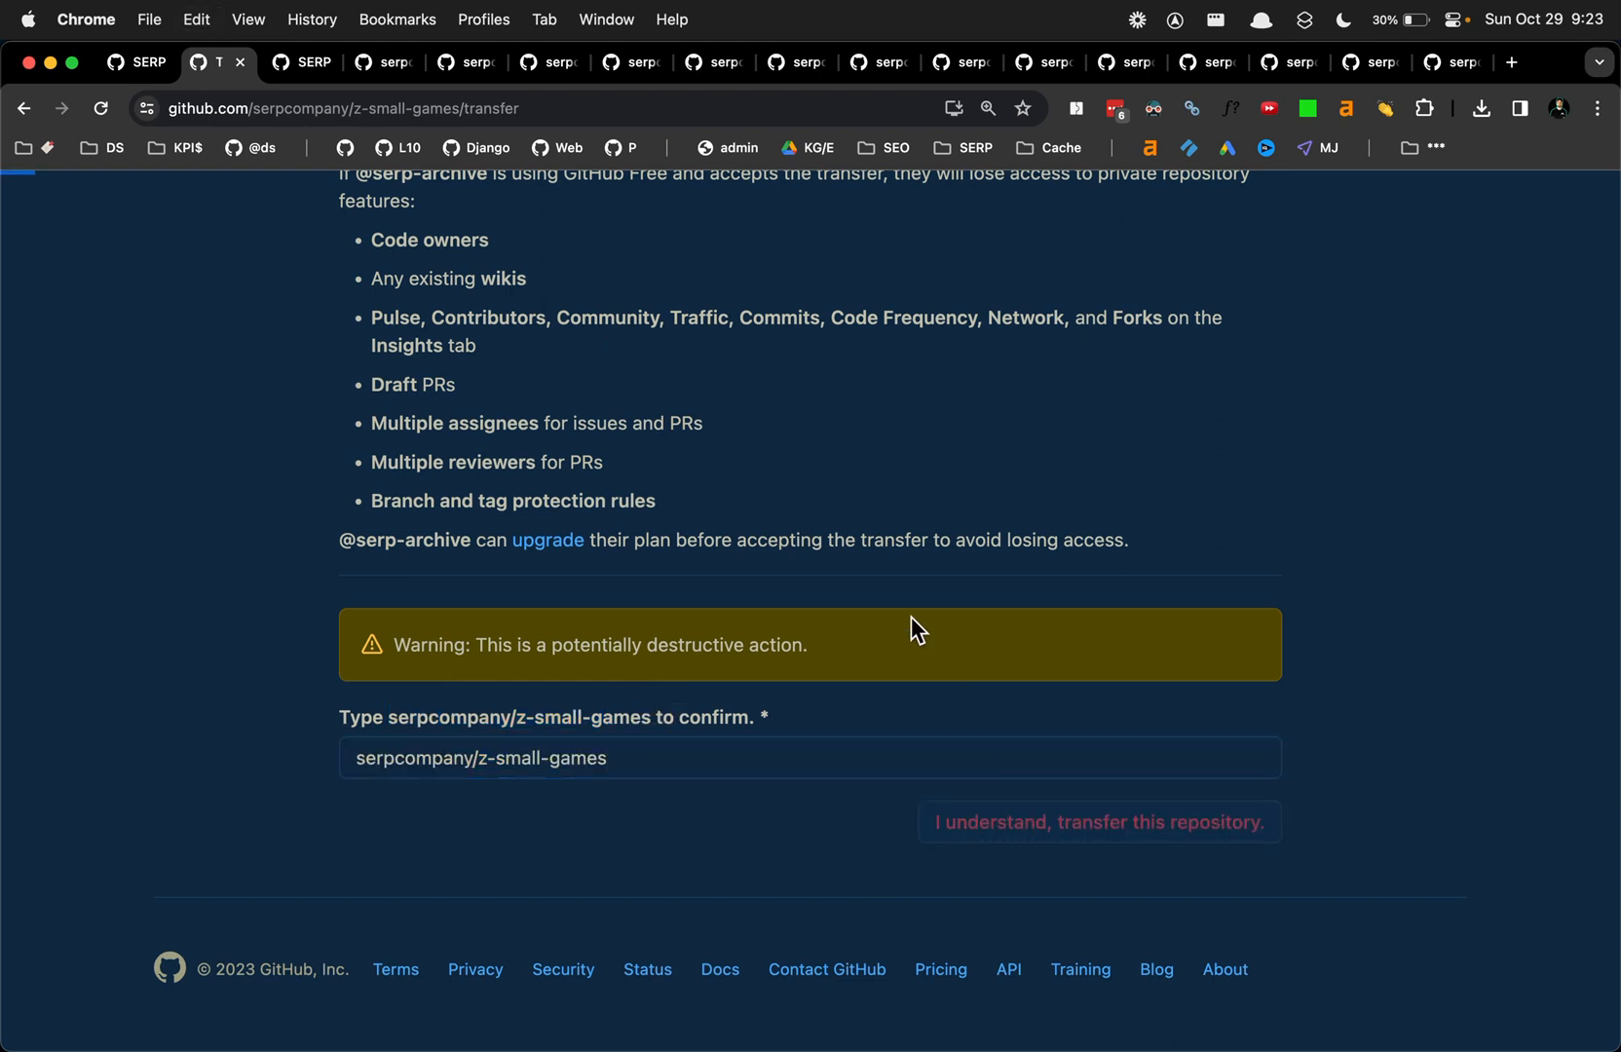
click(1098, 822)
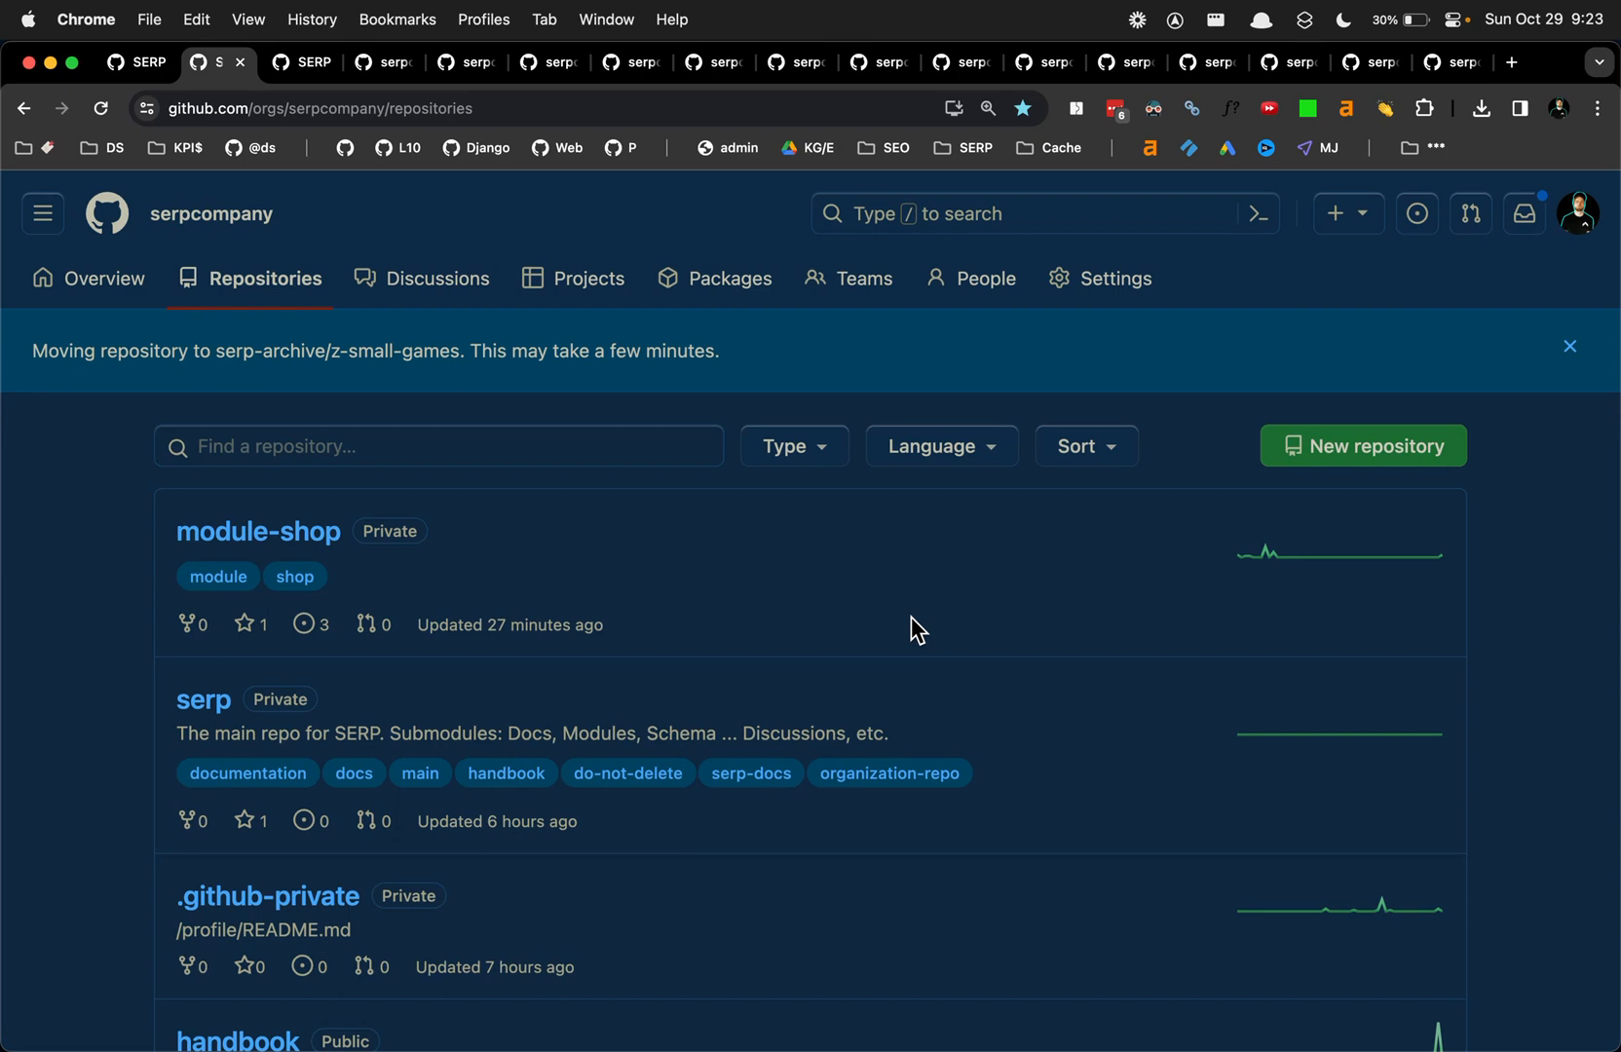
text(small-game)
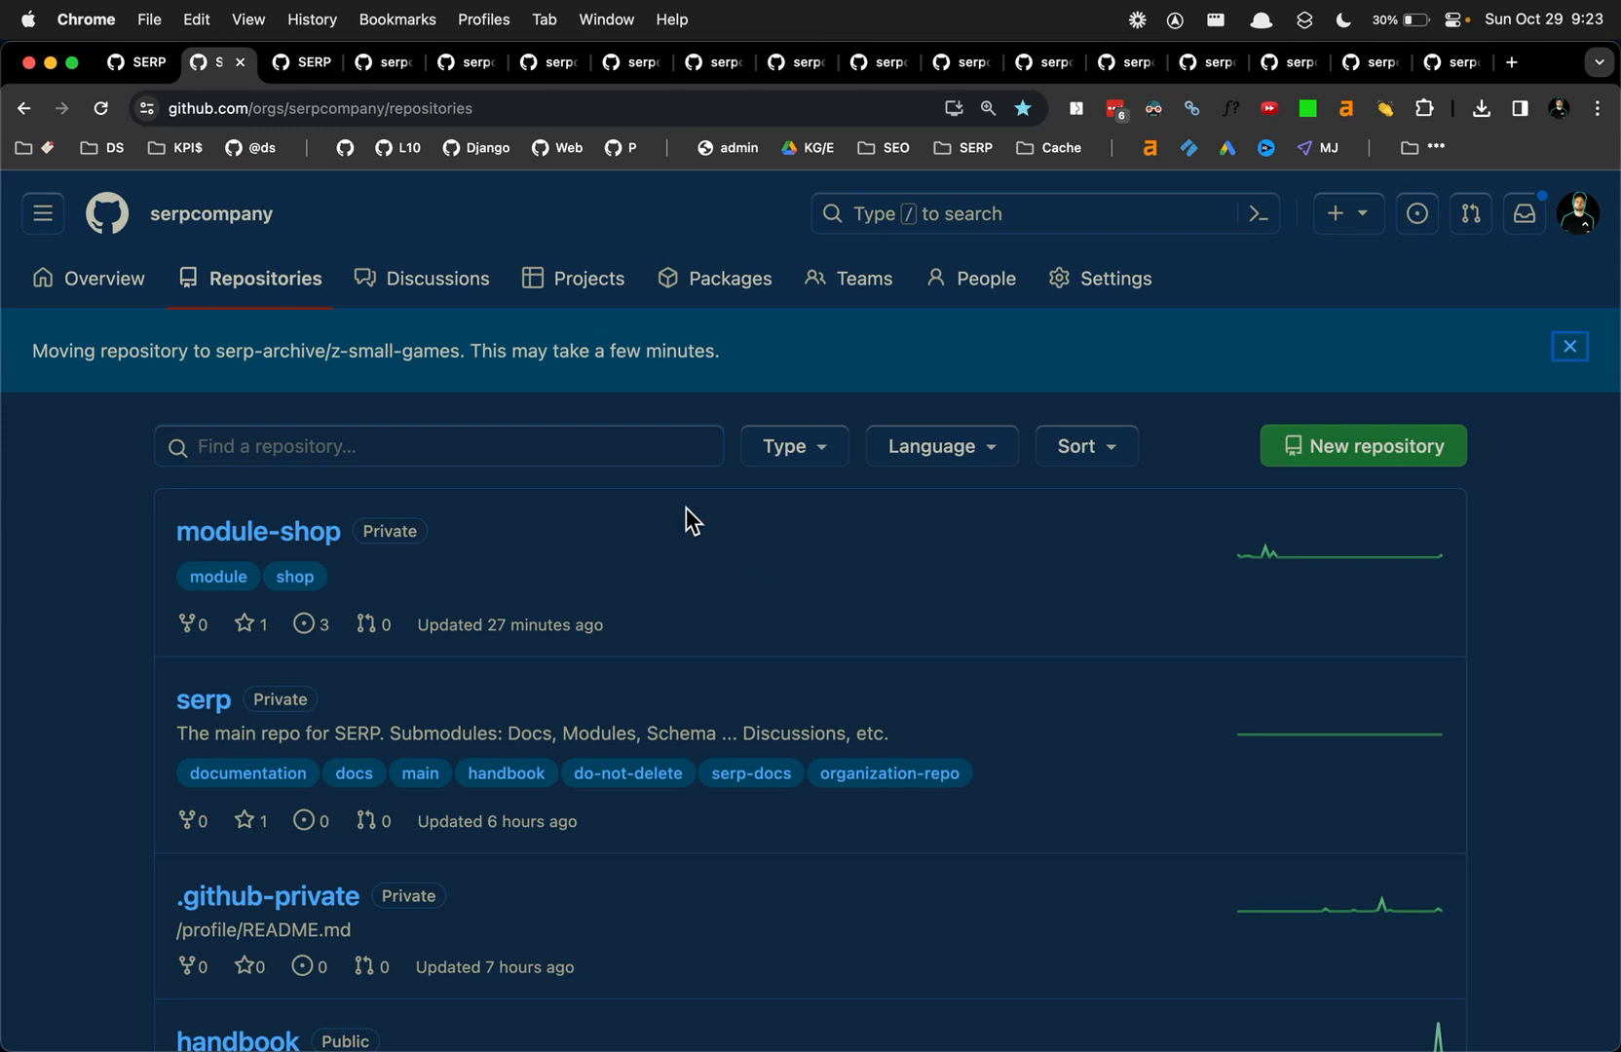
mouse_move(1113, 278)
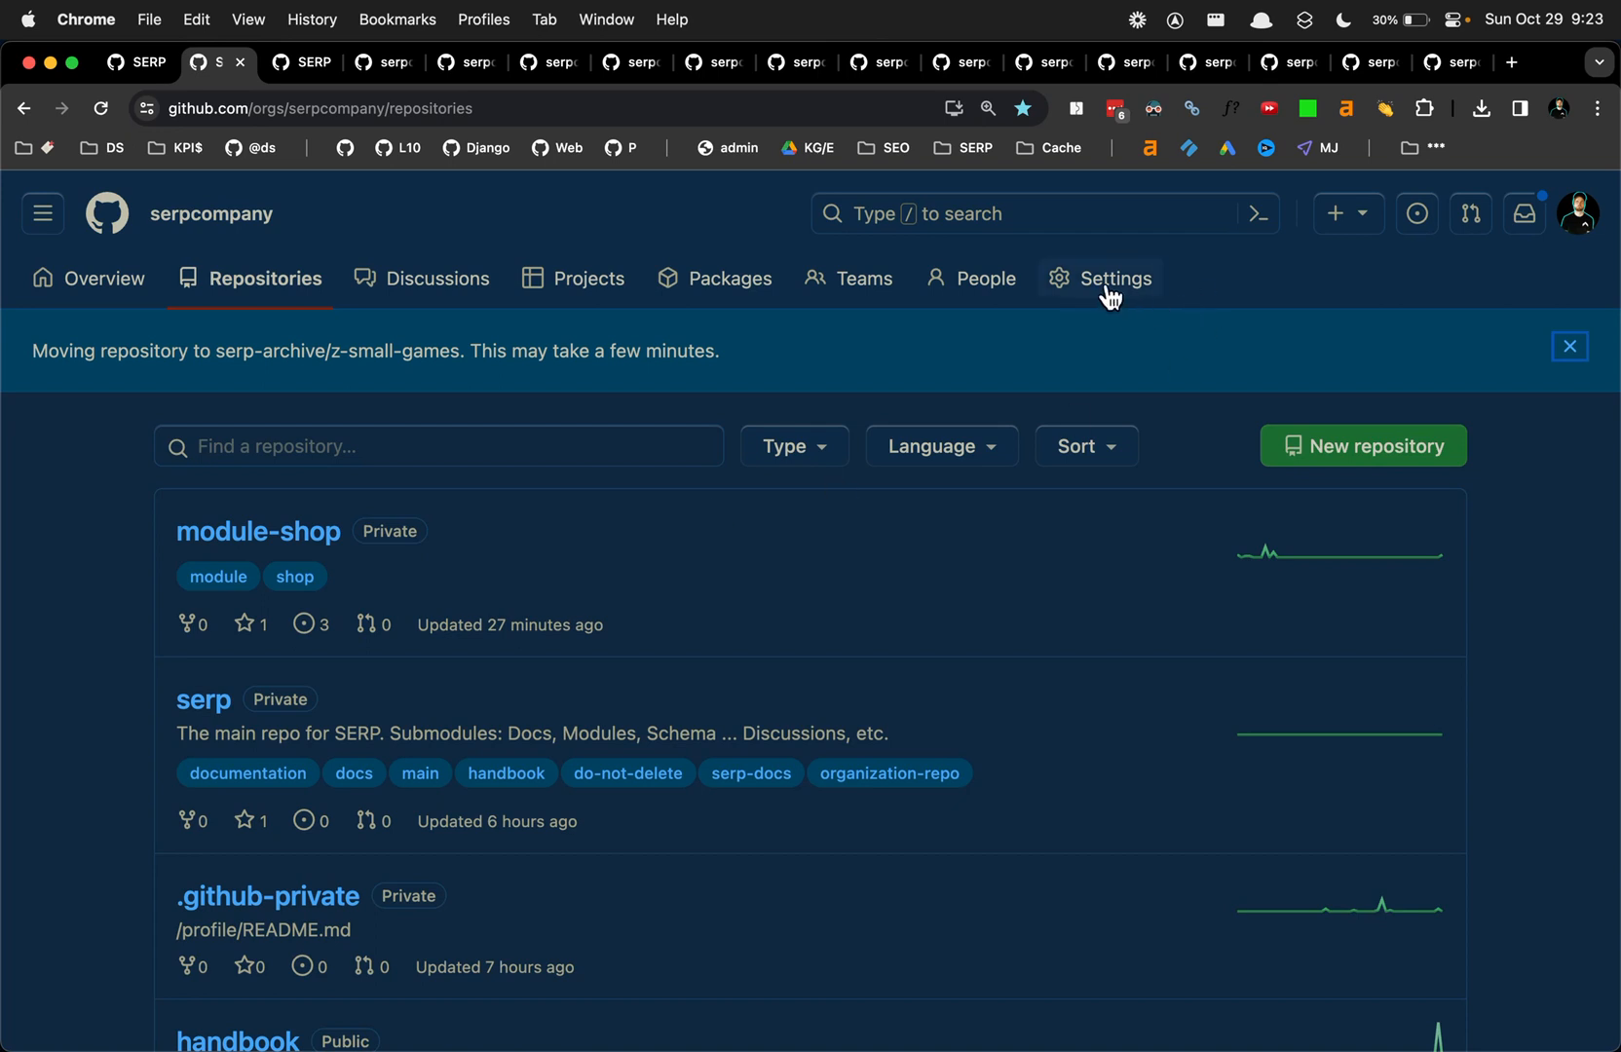
mouse_move(479, 446)
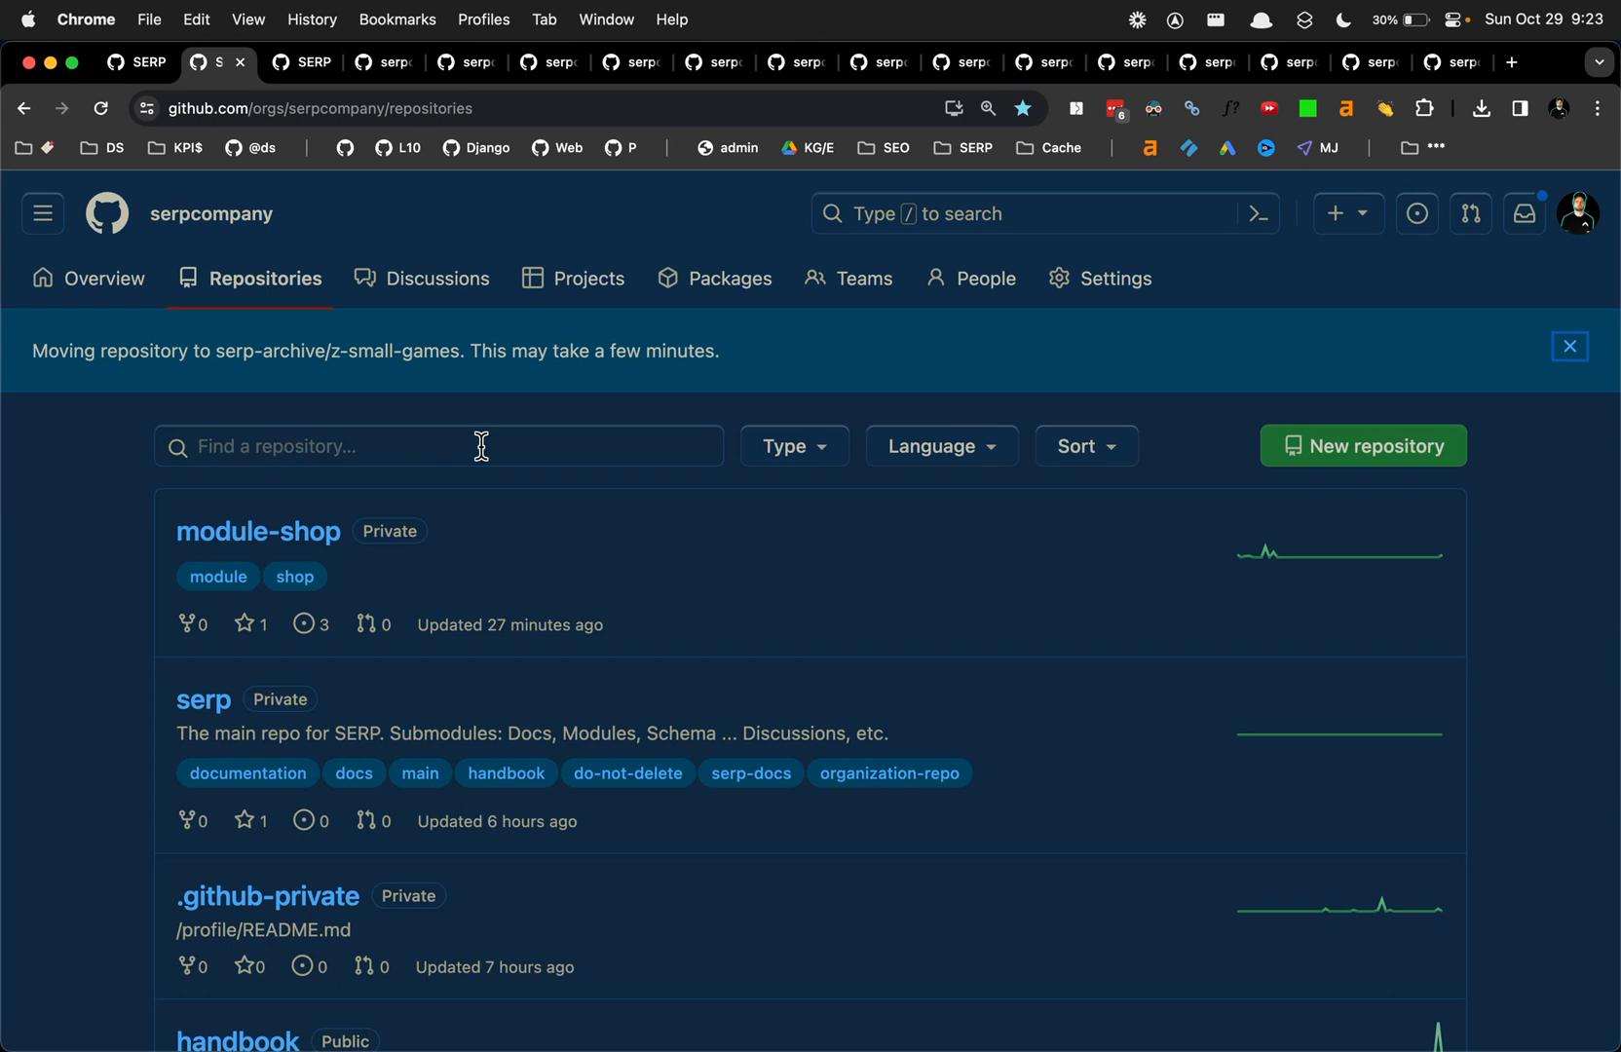
mouse_move(537, 423)
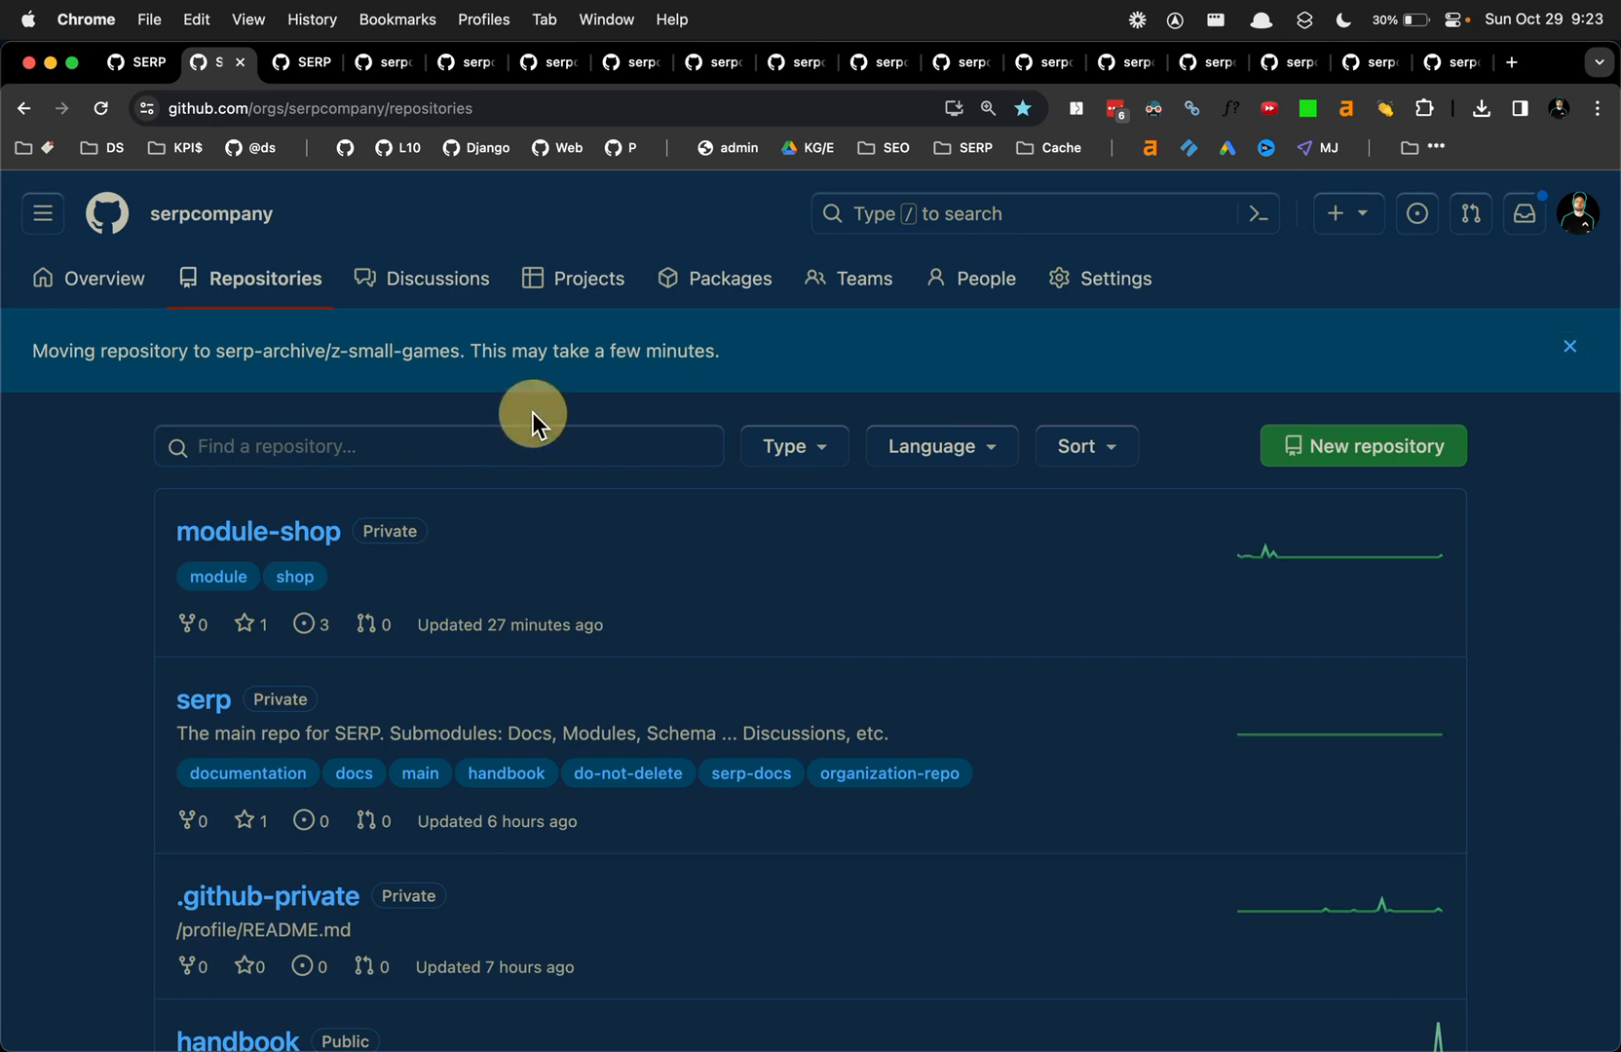